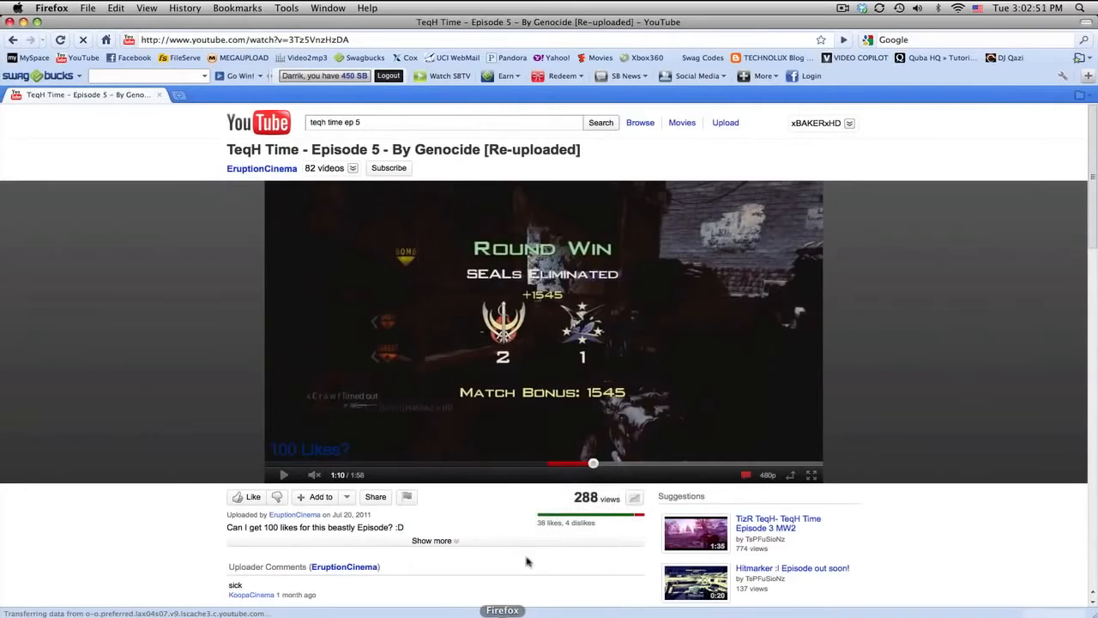
Play the TeqH Time Episode 5 video on YouTube and pause it at 1:15
left_click(545, 324)
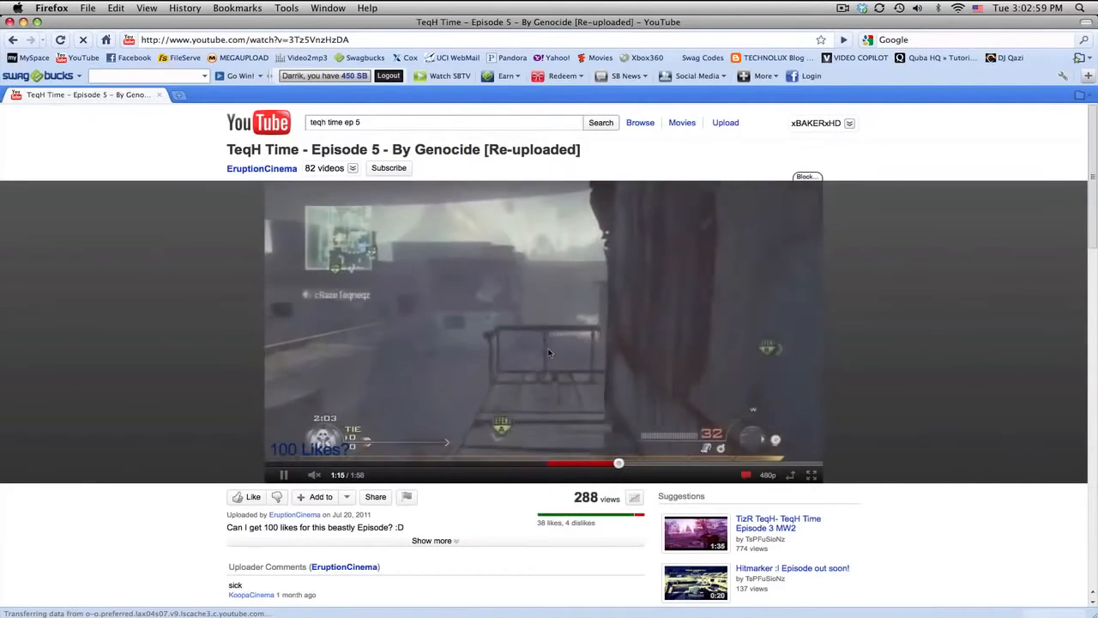
left_click(283, 475)
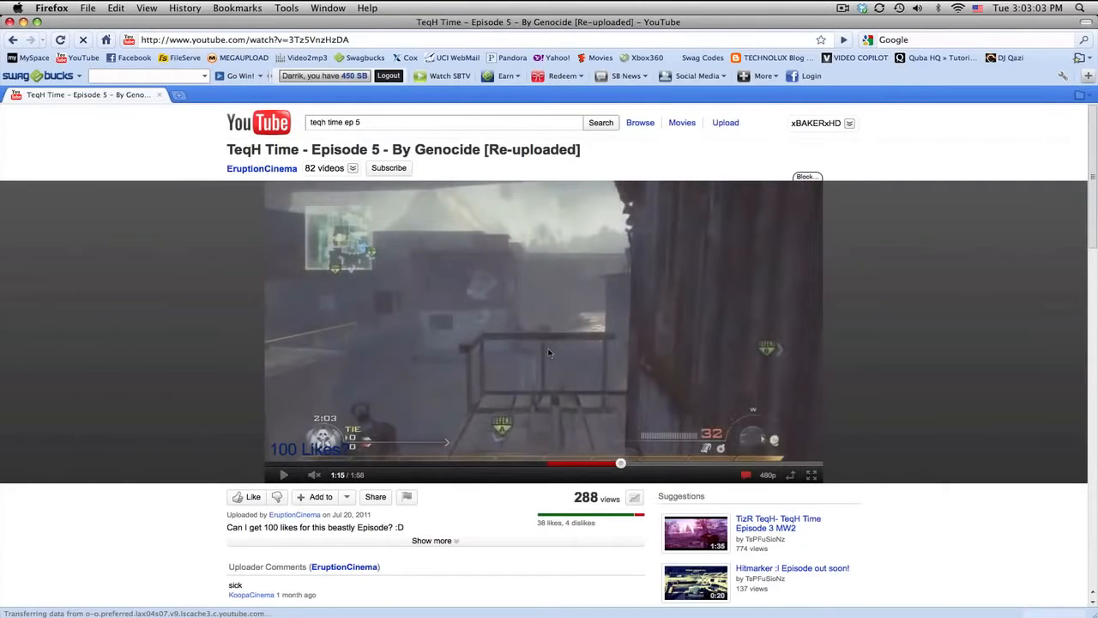
mouse_move(573, 415)
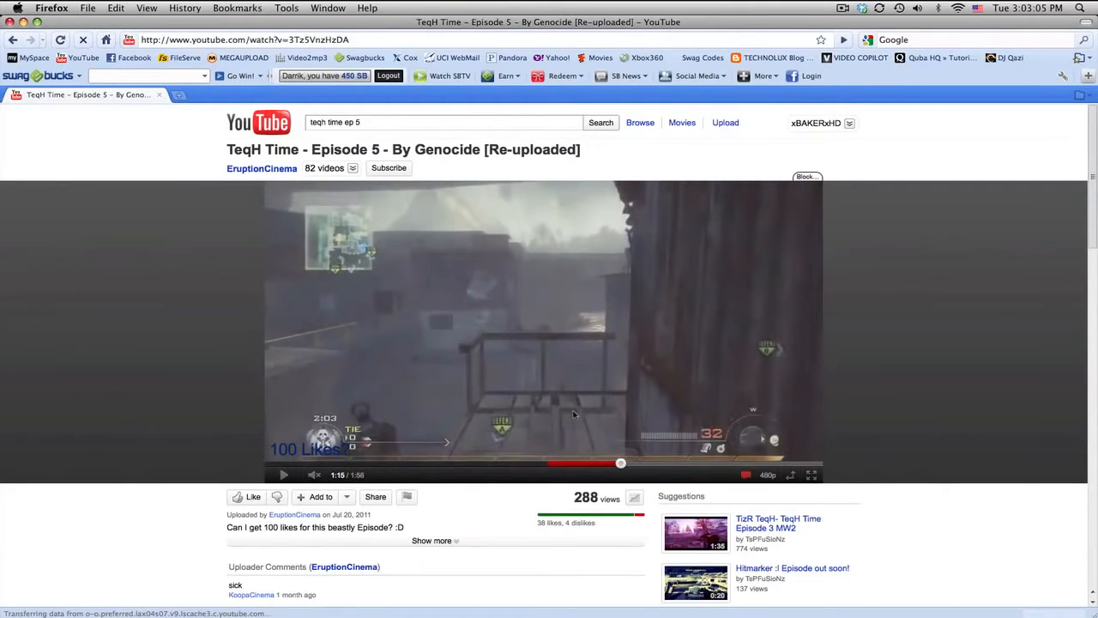
mouse_move(604, 456)
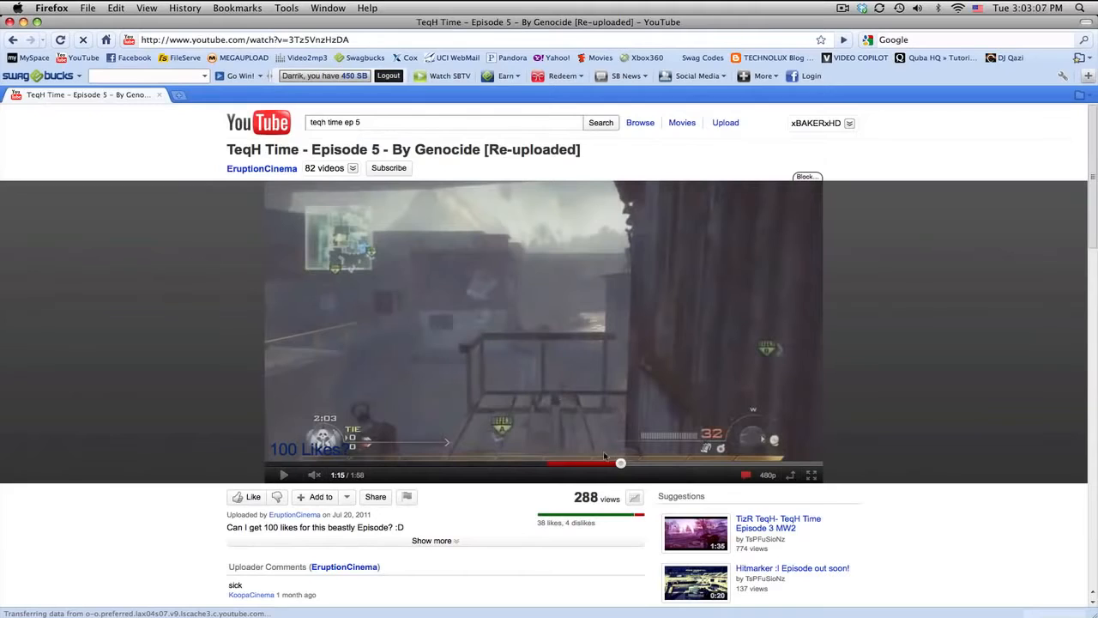
mouse_move(547, 442)
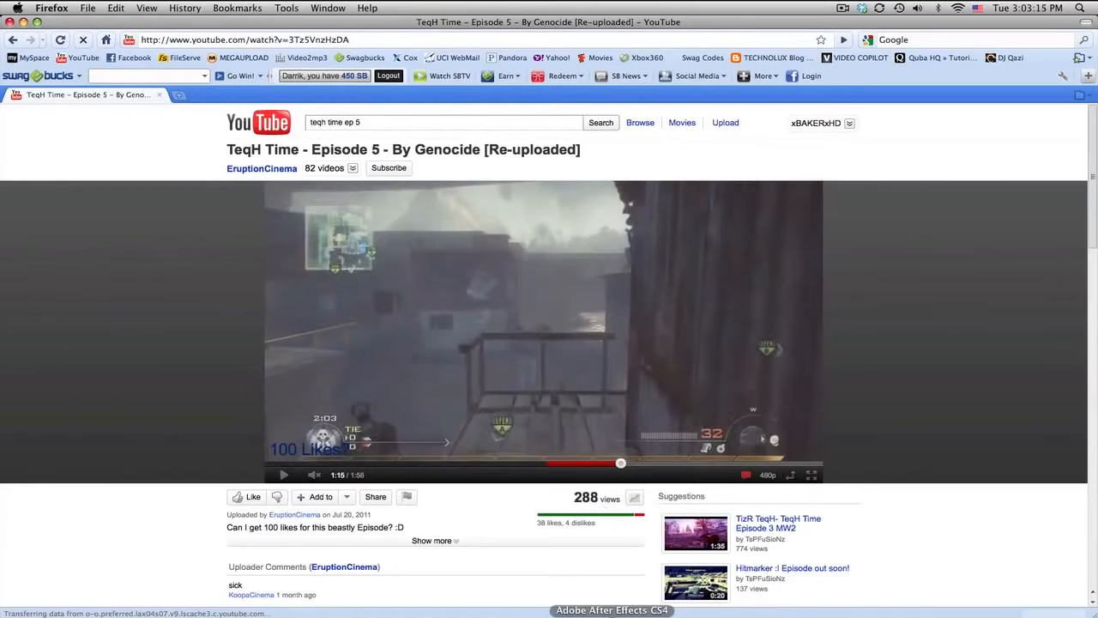
Back in After Effects, check a later frame of Comp 1, then view Comp 2
left_click(611, 610)
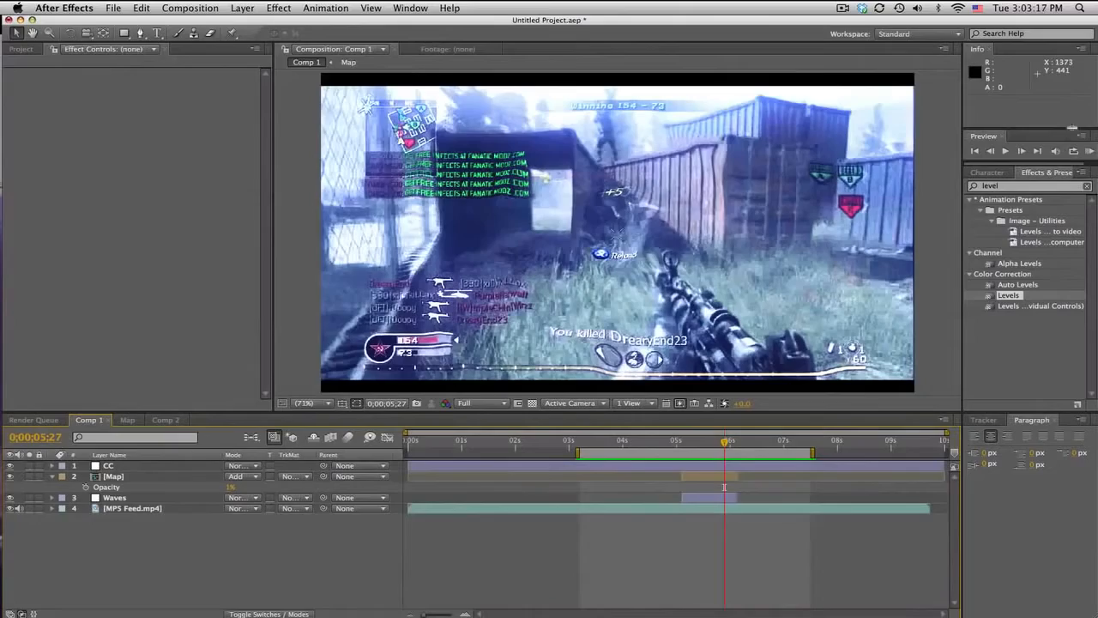
left_click(1090, 151)
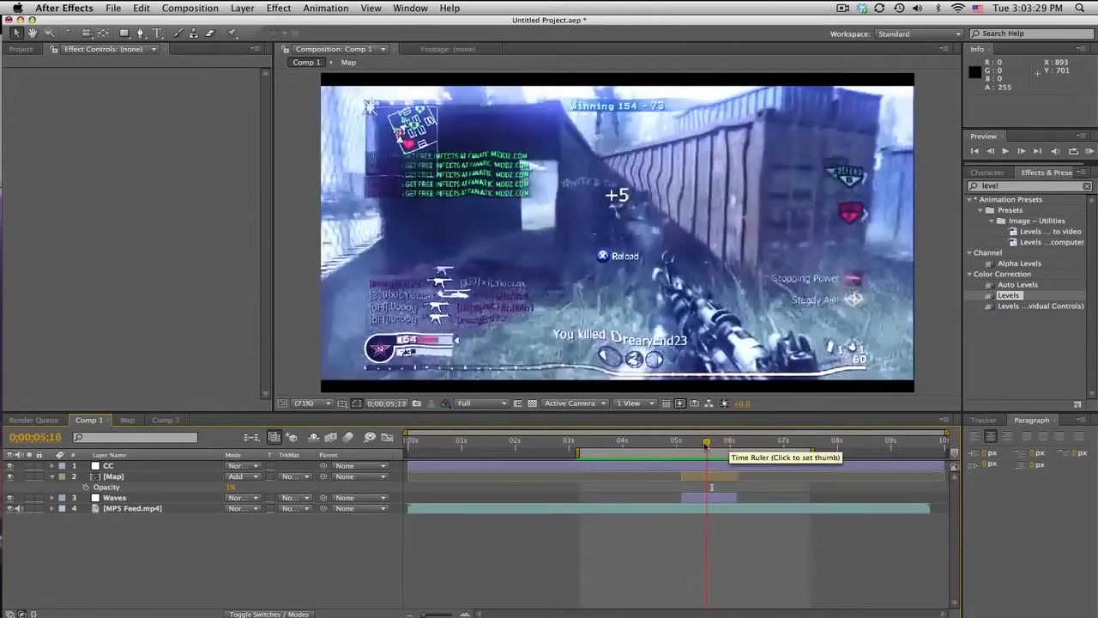
left_click(165, 419)
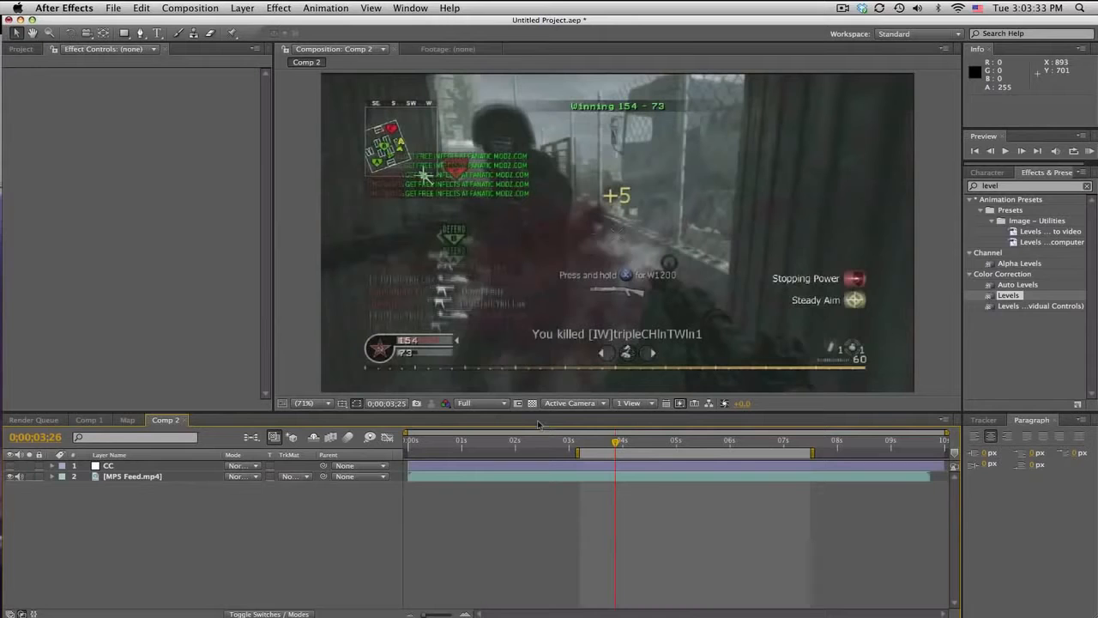
Scrub Comp 2's gameplay footage between about 1 and 5 seconds, ending at 5:01
left_click(478, 440)
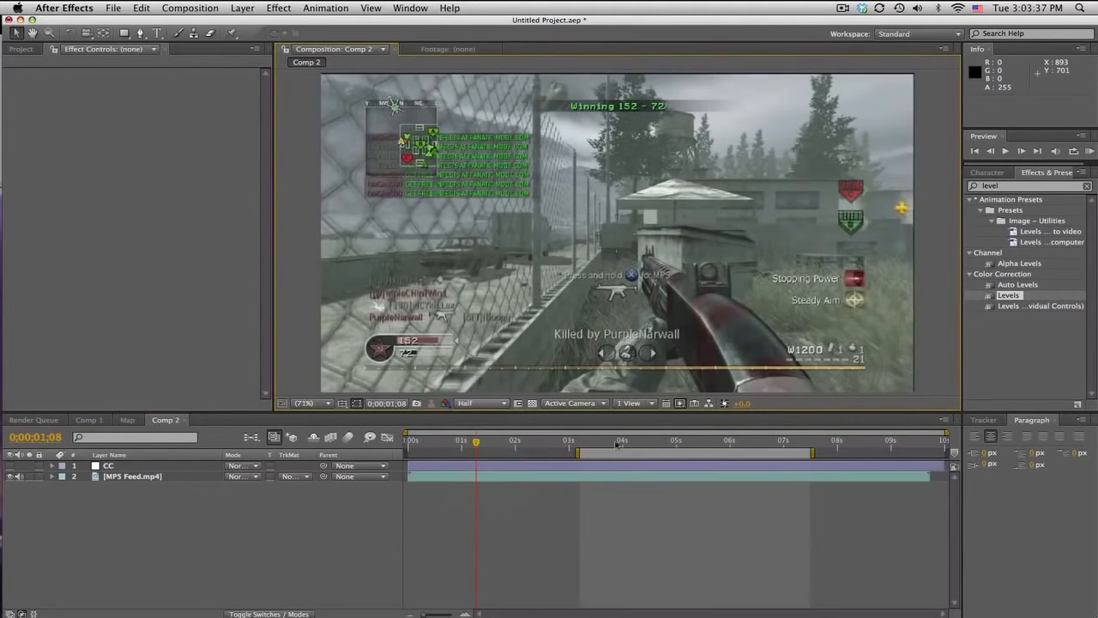
left_click(612, 440)
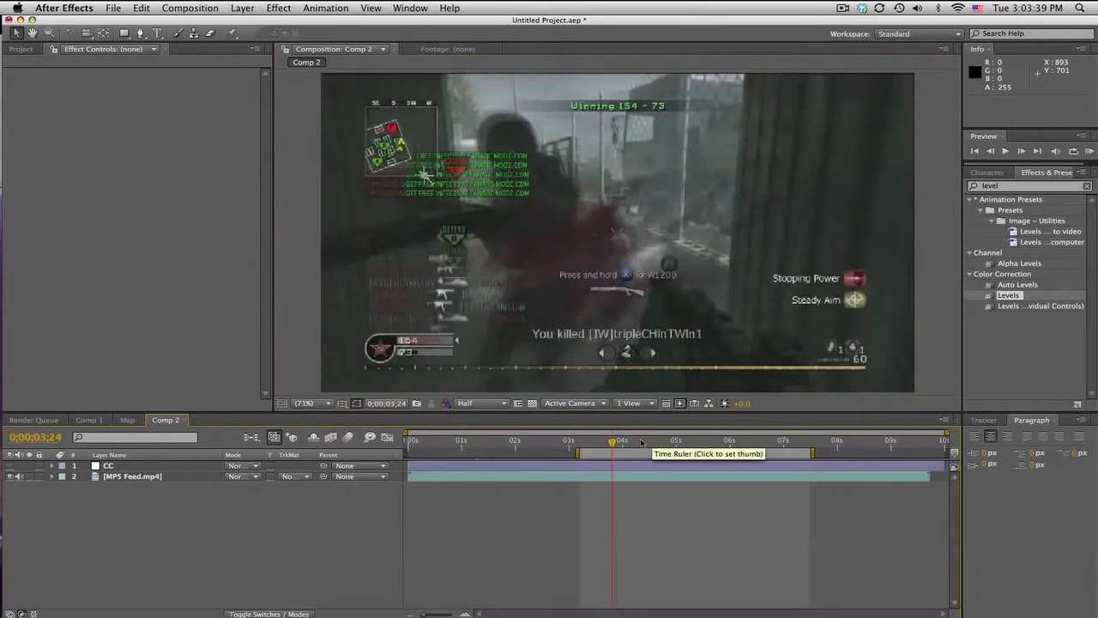
left_click(681, 440)
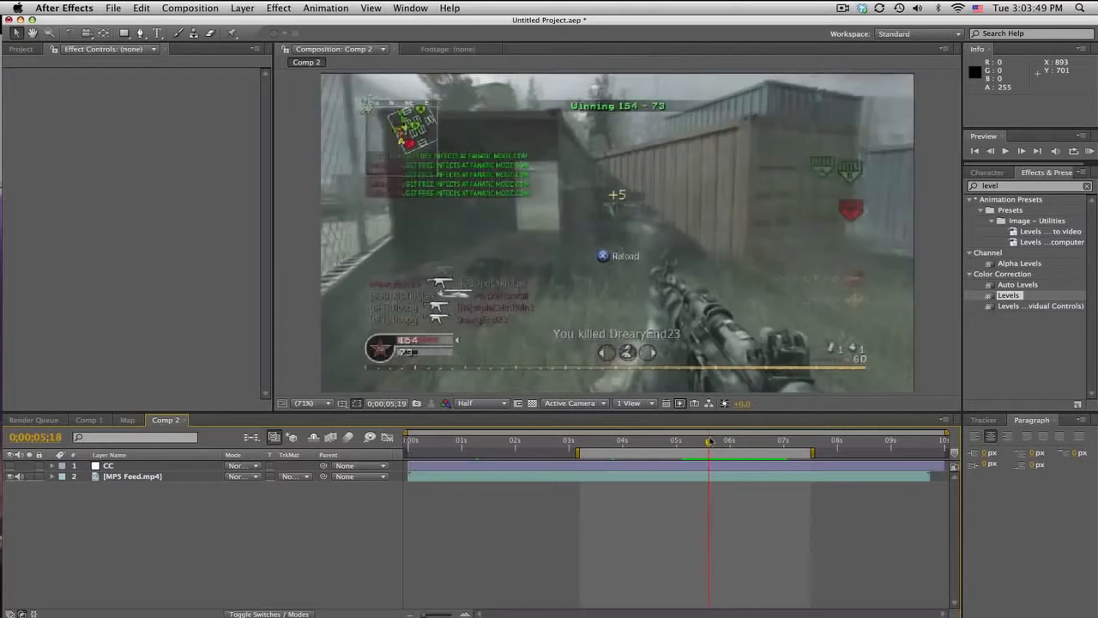
left_click(678, 439)
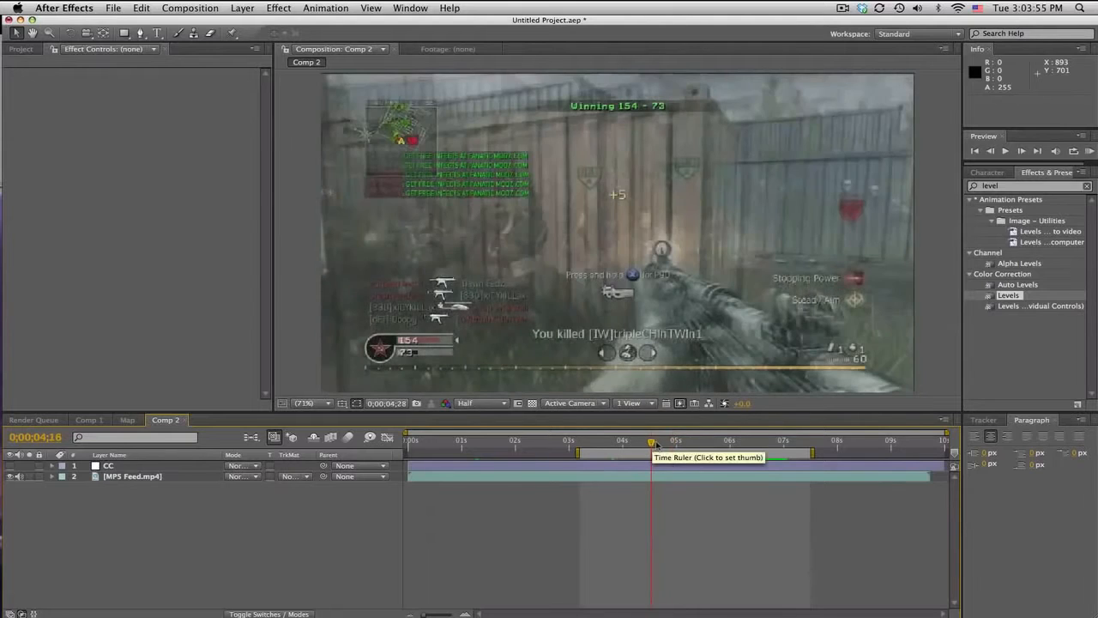
left_click(659, 440)
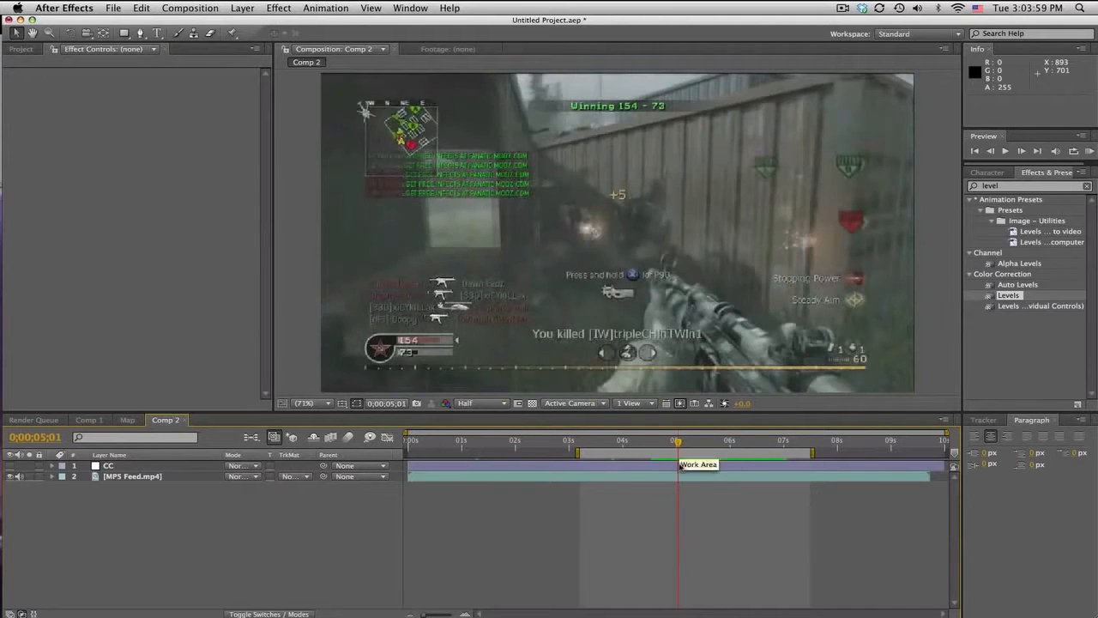
left_click(242, 8)
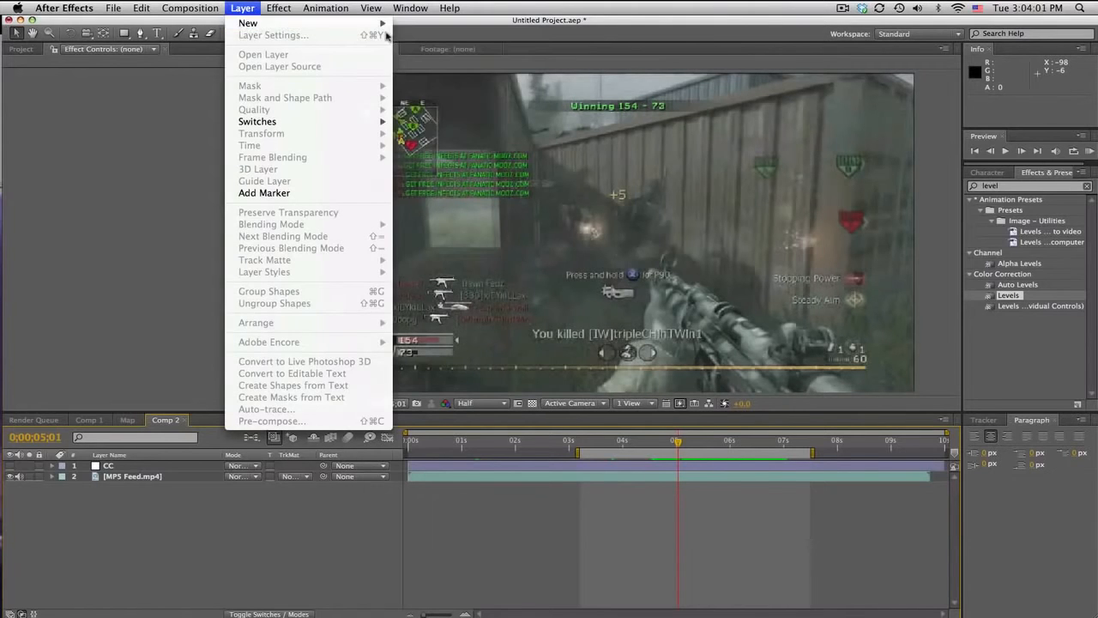
Create a black solid named Waves below CC and apply Radio Waves to it
left_click(248, 23)
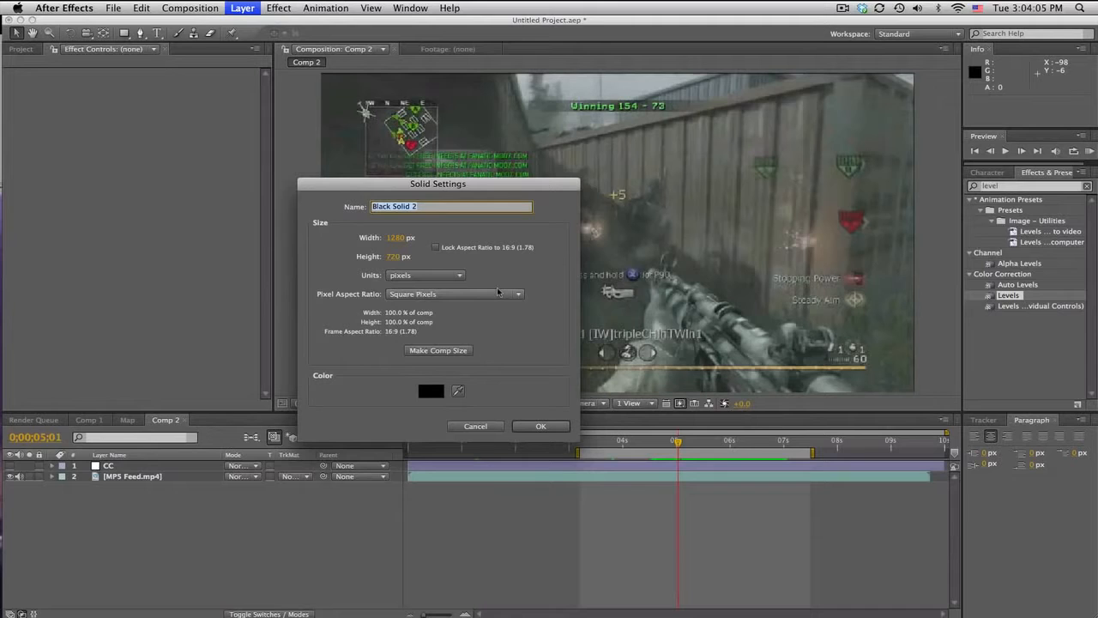
type("Waves")
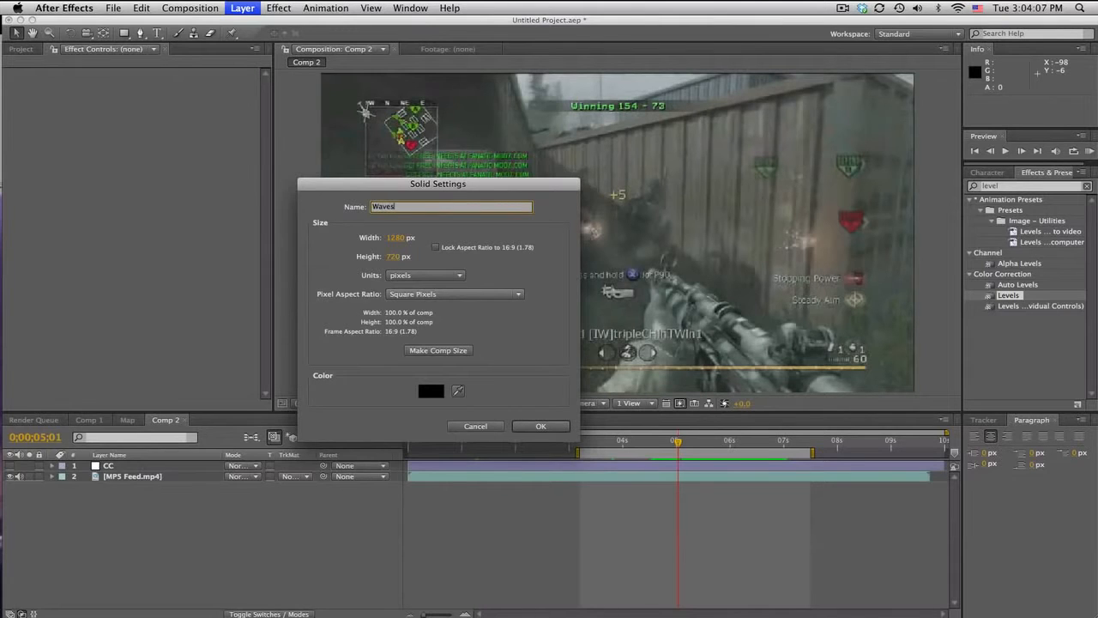
left_click(541, 426)
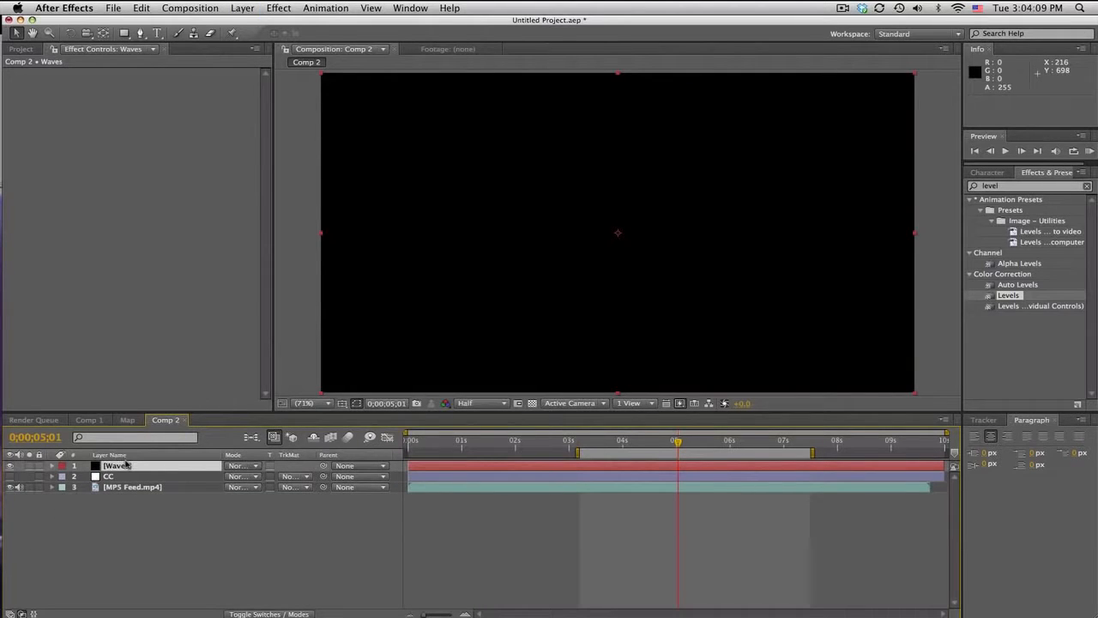
left_click_drag(116, 465, 116, 476)
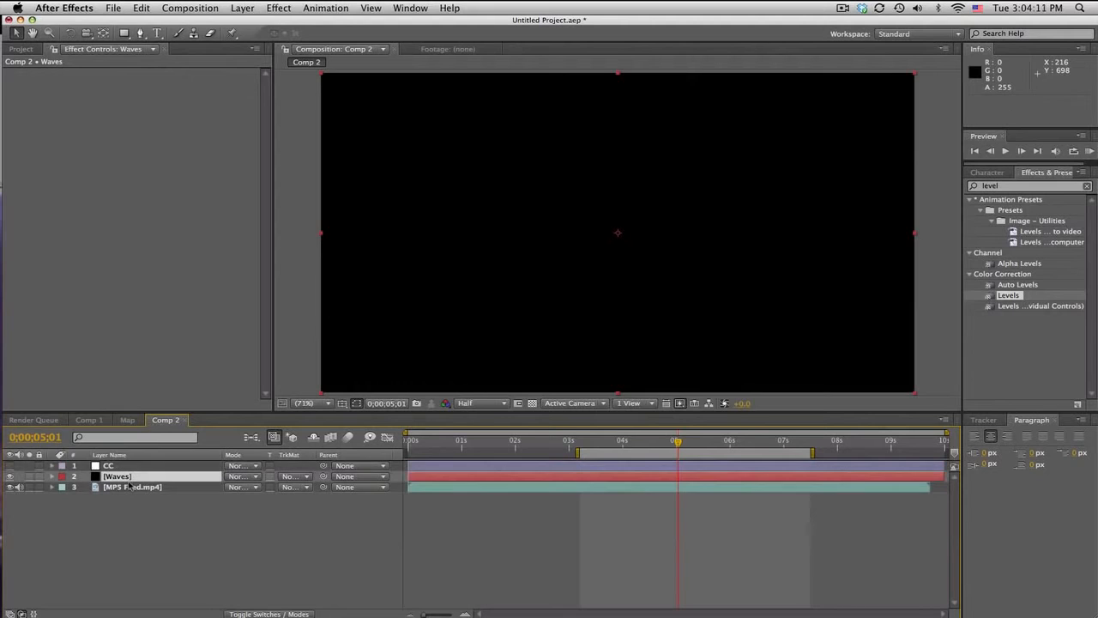
left_click(278, 8)
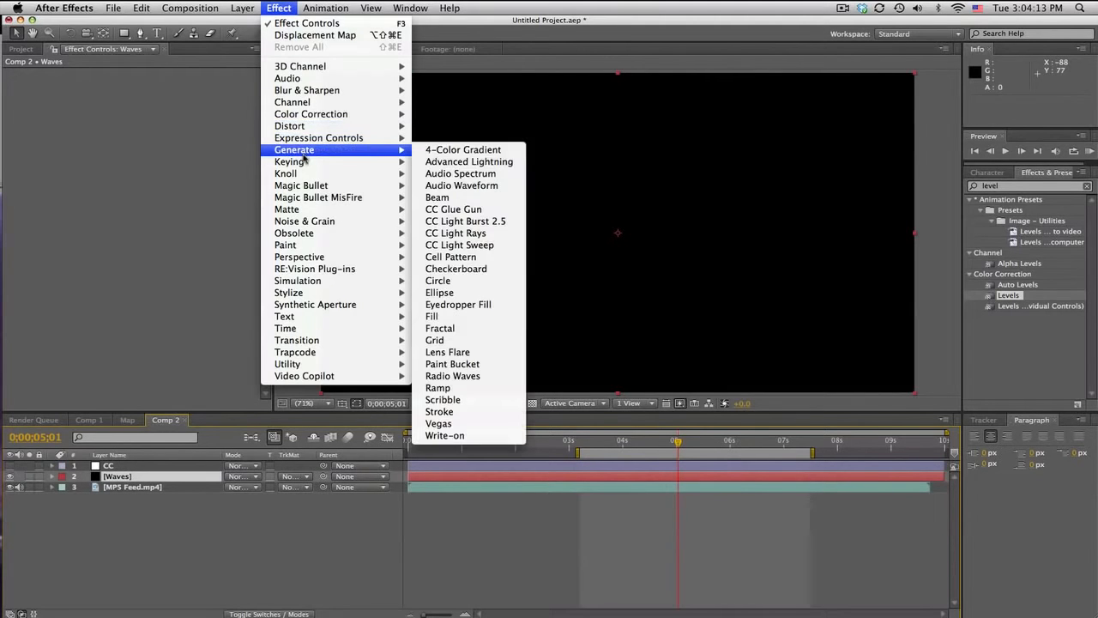
mouse_move(437, 387)
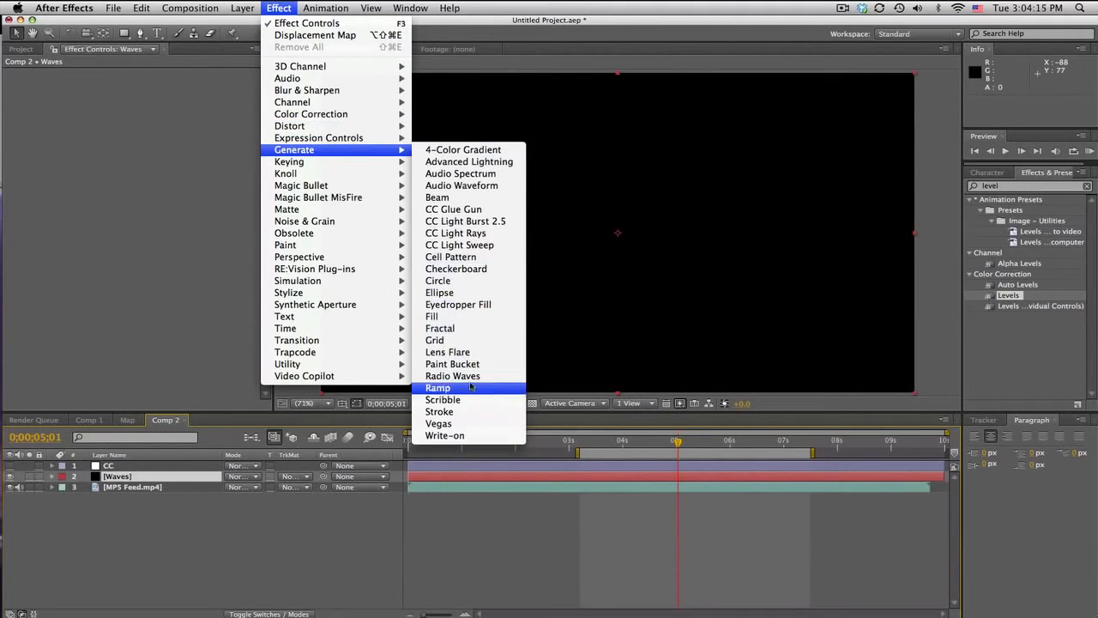
left_click(452, 375)
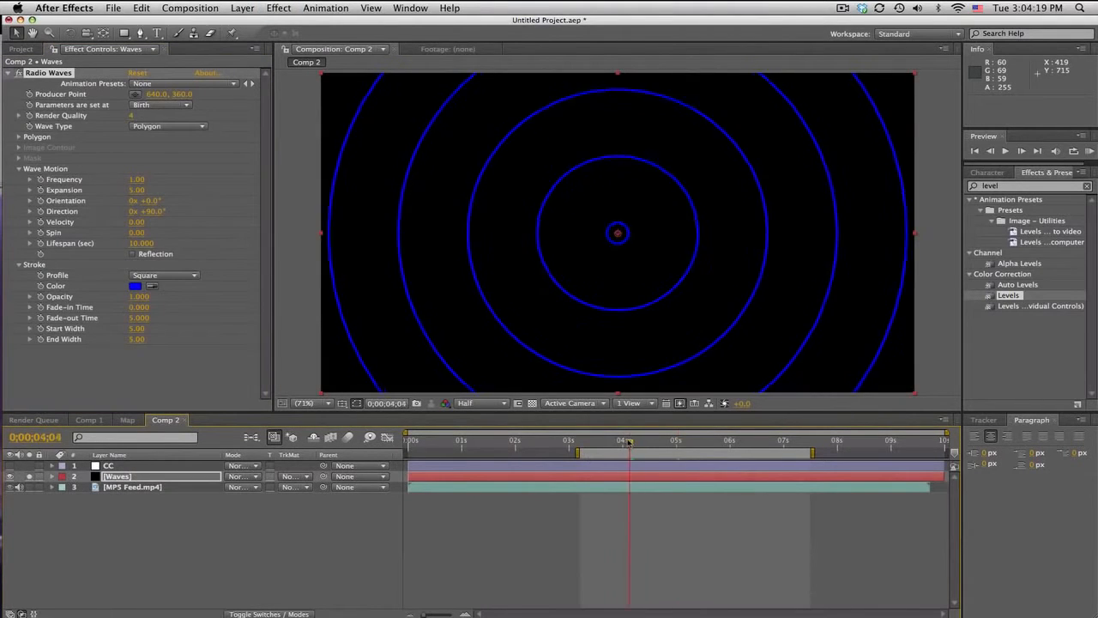
Set Radio Waves frequency to 1.00, preview the rings near 4 seconds, and pick a white stroke
left_click(676, 440)
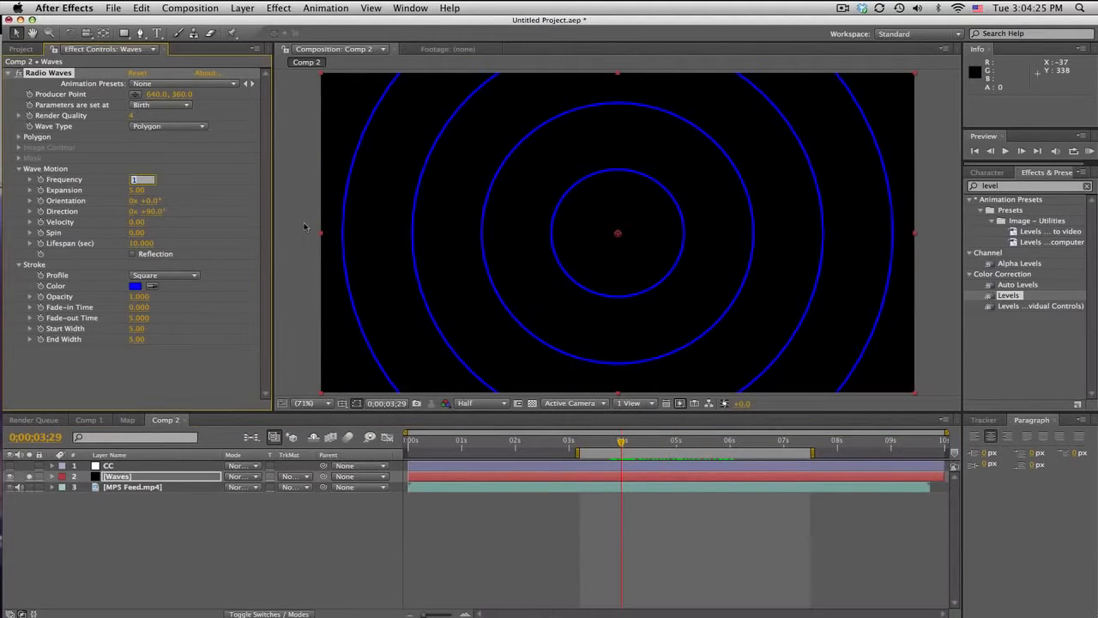
type("1.00")
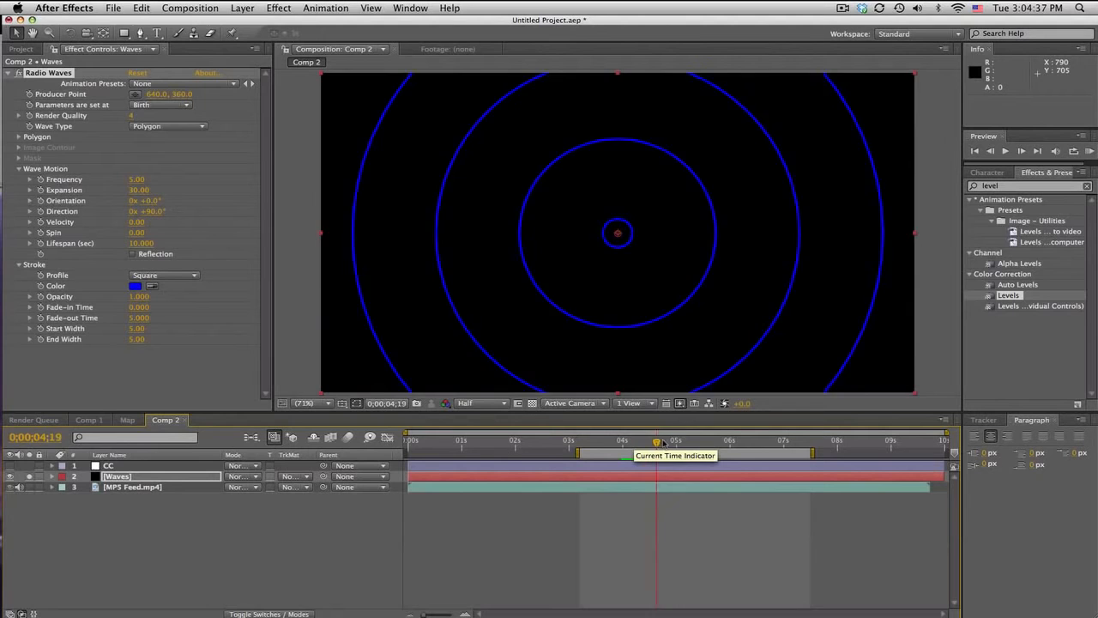
left_click_drag(658, 440, 686, 440)
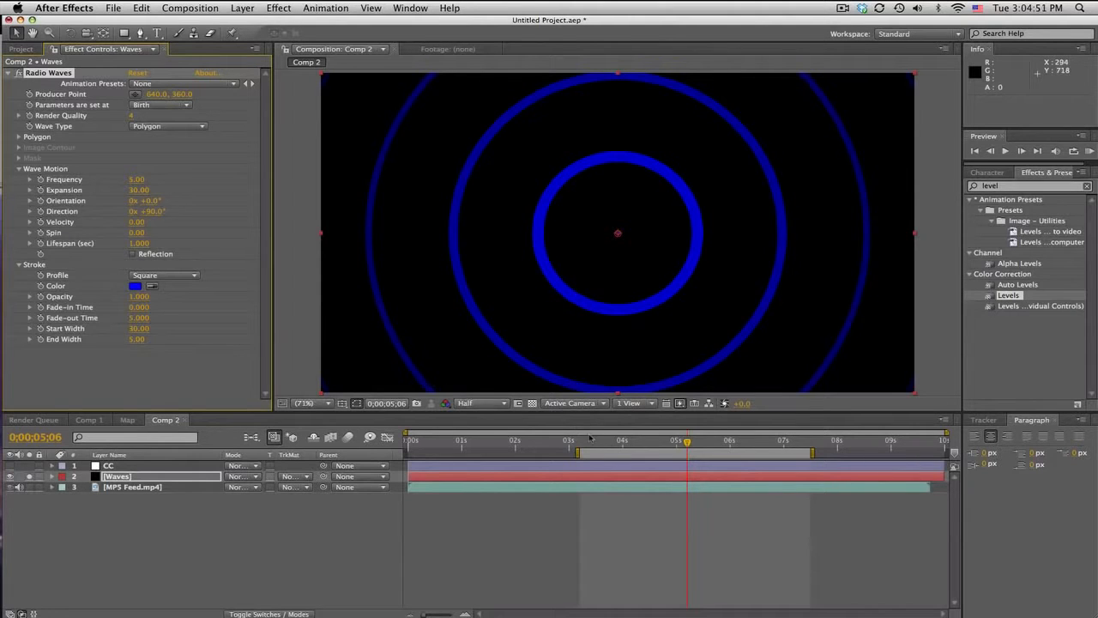
left_click(626, 440)
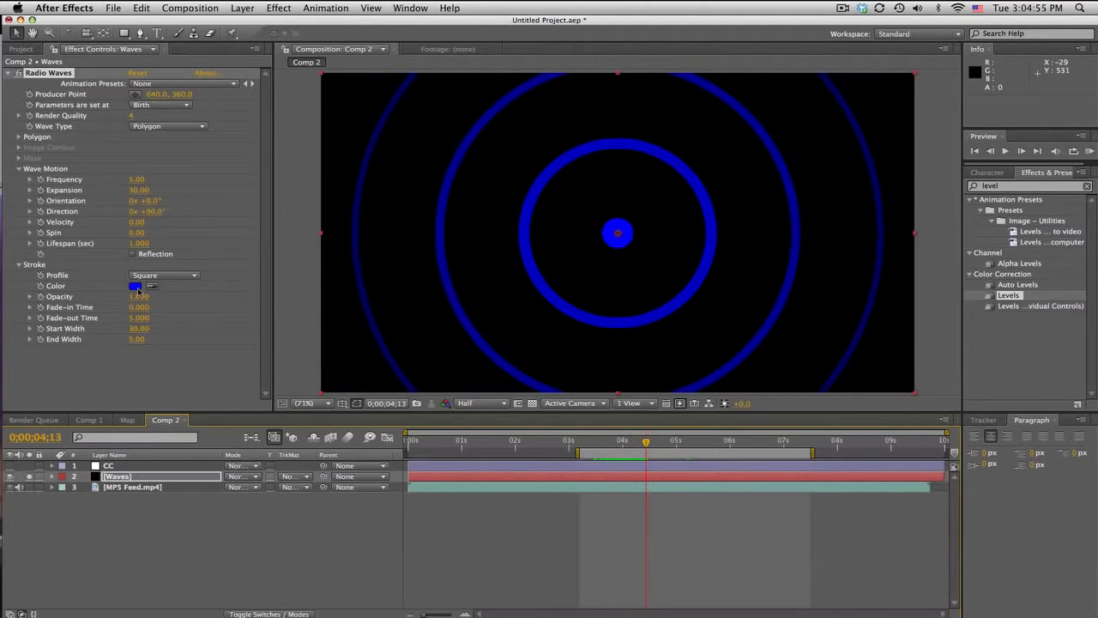
left_click(135, 286)
type("gu")
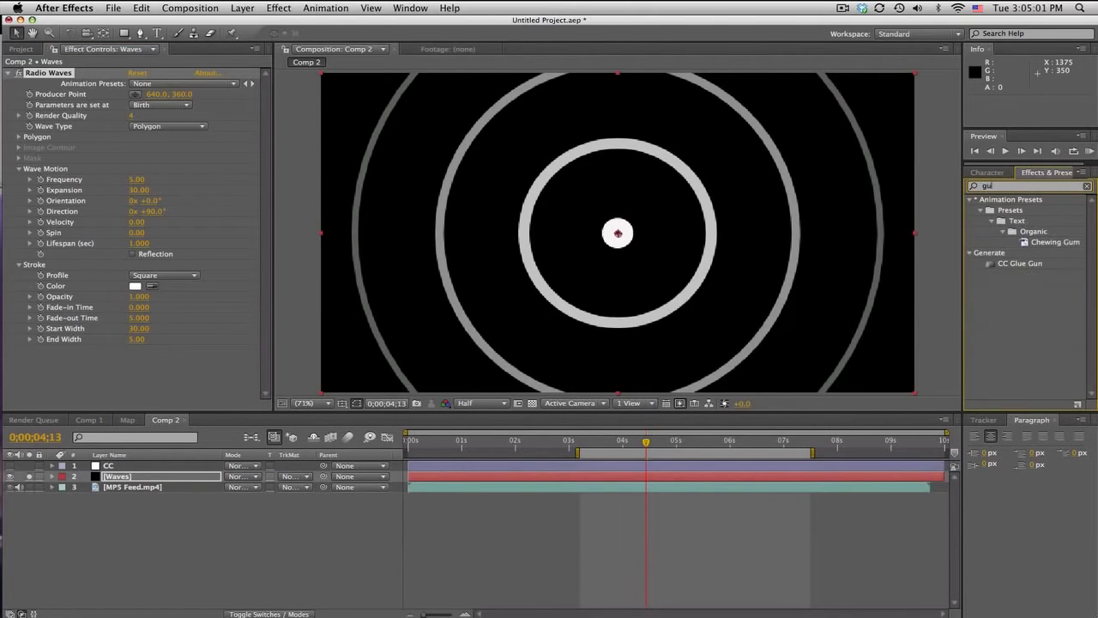
Apply Gaussian Blur with blurriness 30 to the Waves layer
type("au")
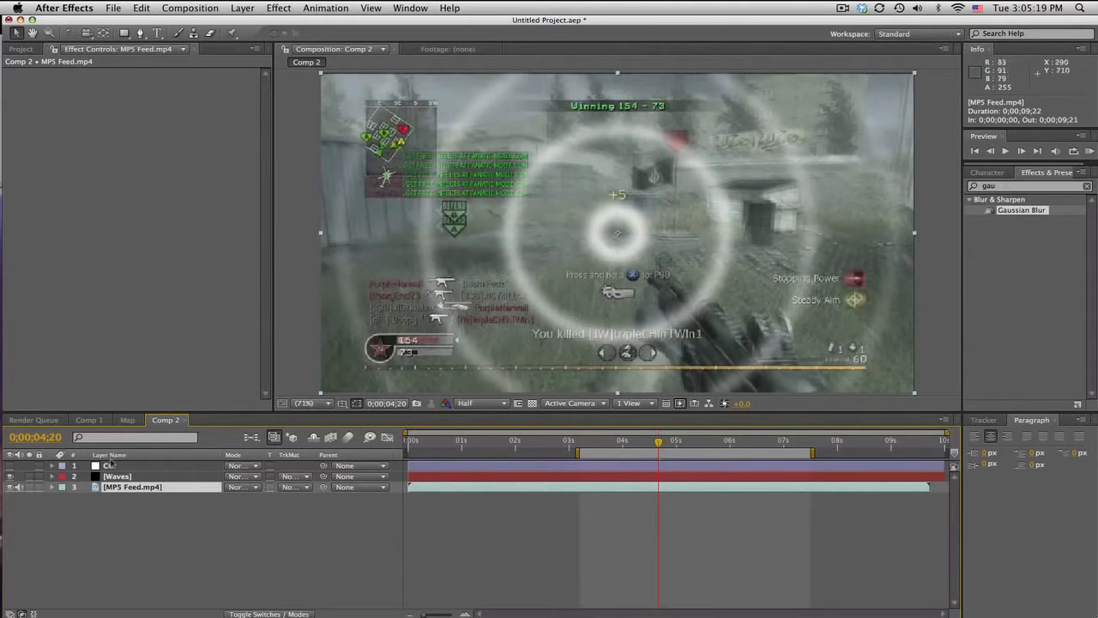
left_click(118, 476)
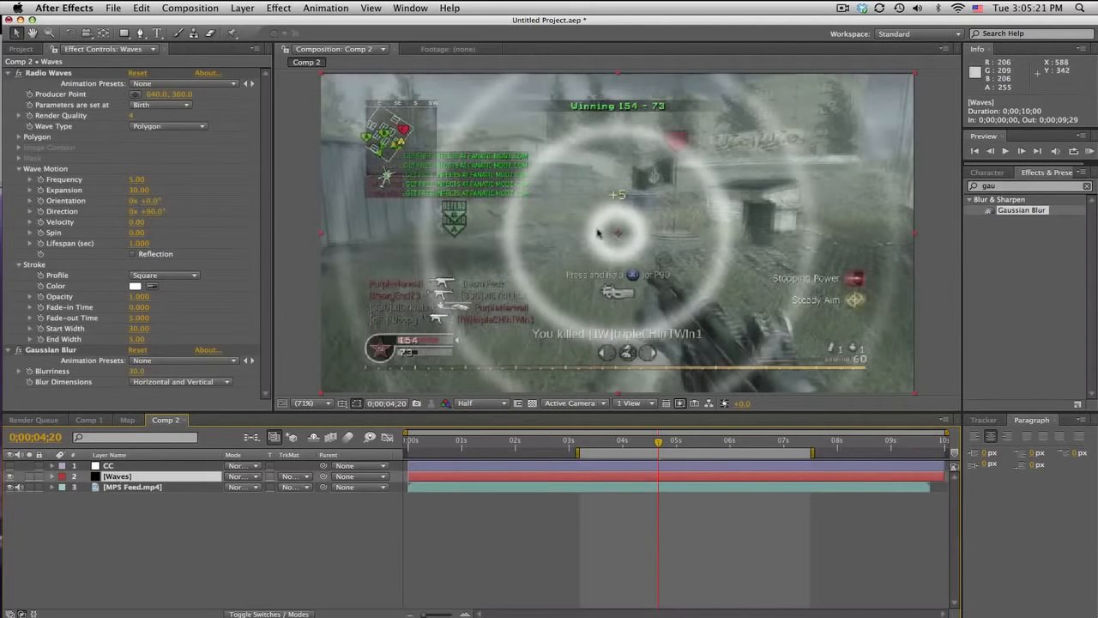
mouse_move(547, 271)
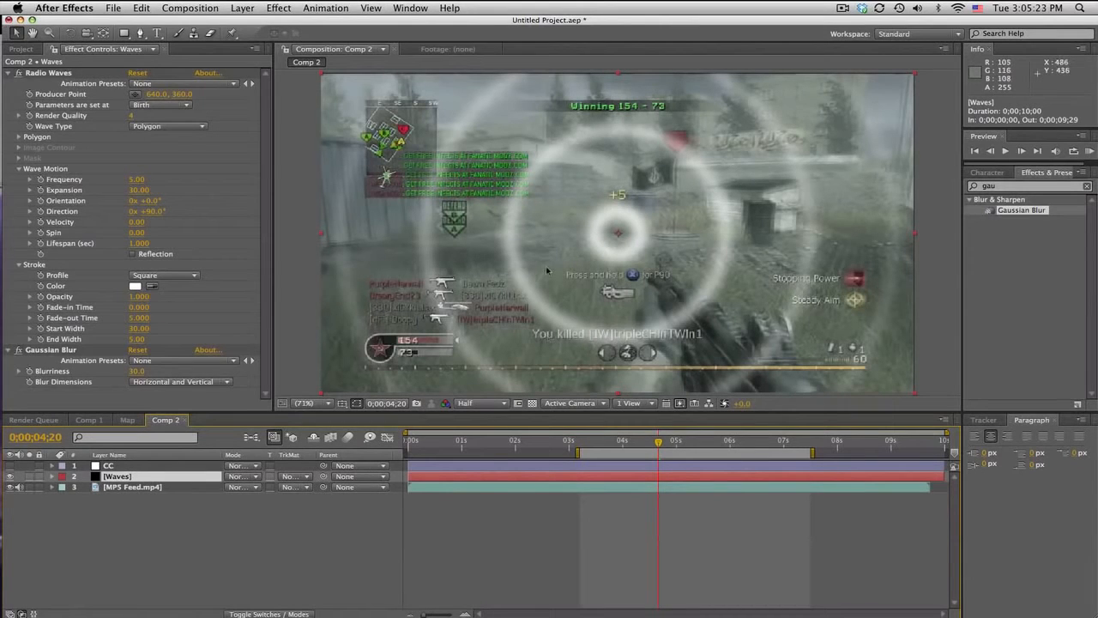
mouse_move(703, 309)
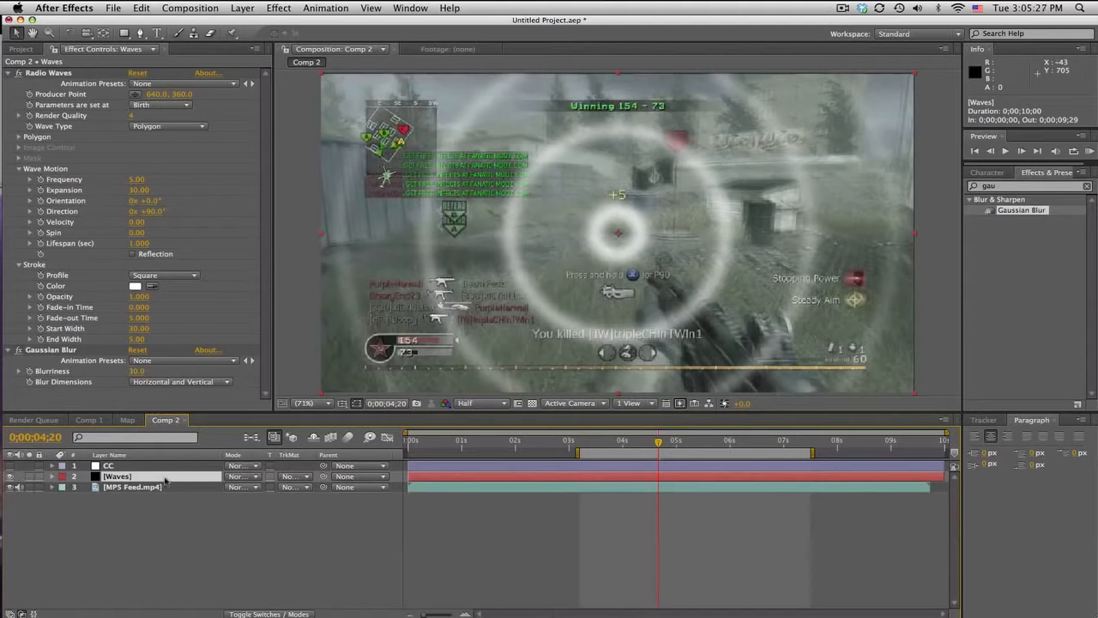
mouse_move(714, 290)
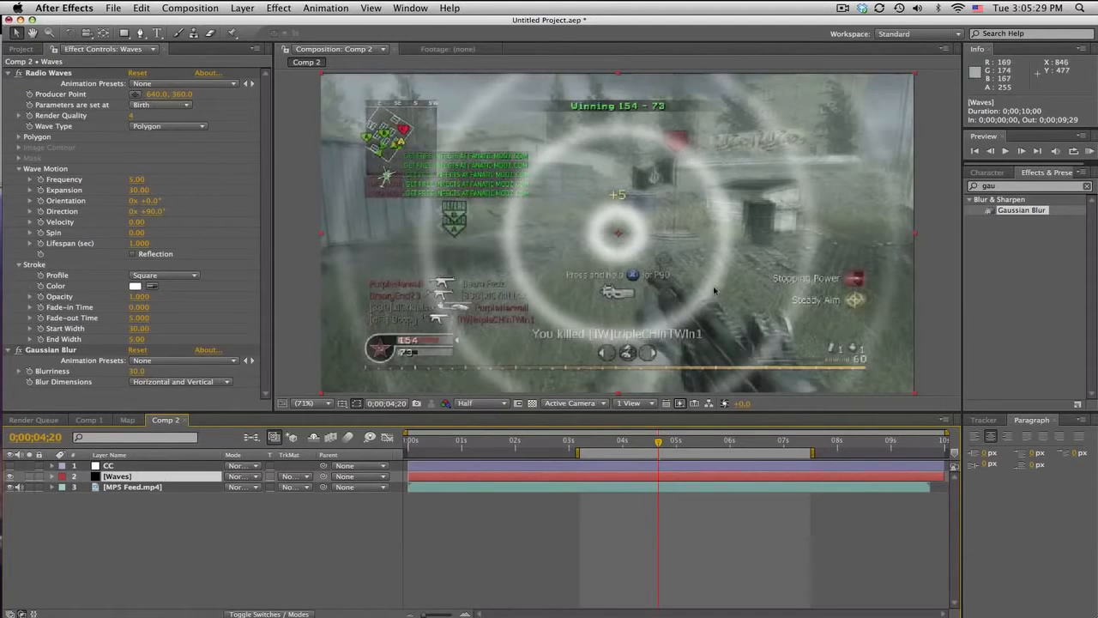
left_click(243, 7)
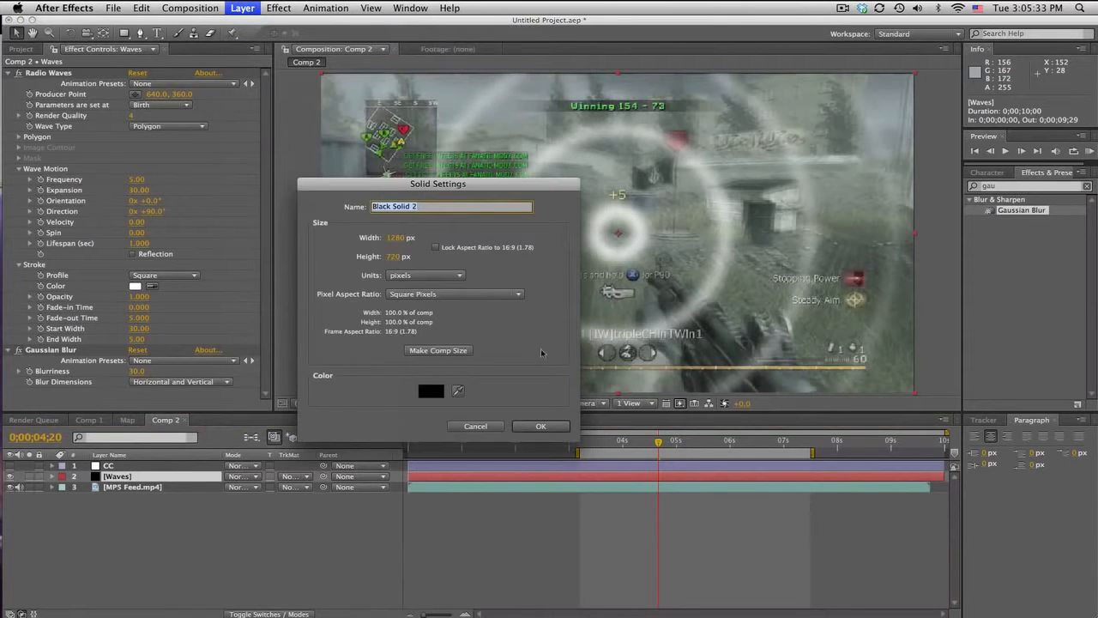
Add a black solid, draw a polygon mask over the lower centre, and select it with Waves
left_click(540, 426)
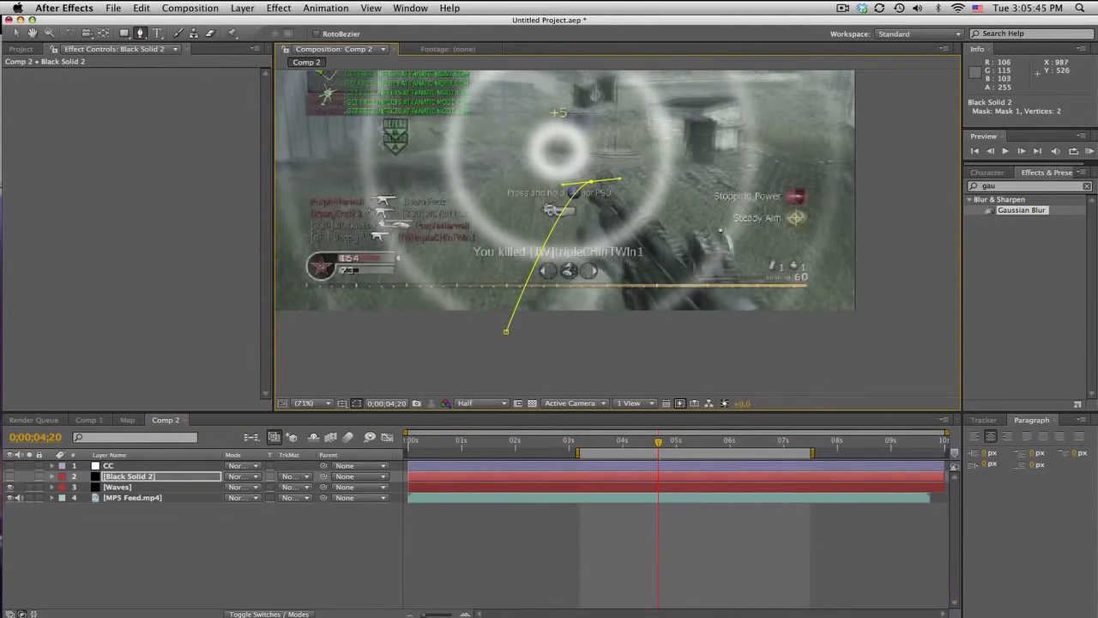
left_click(810, 350)
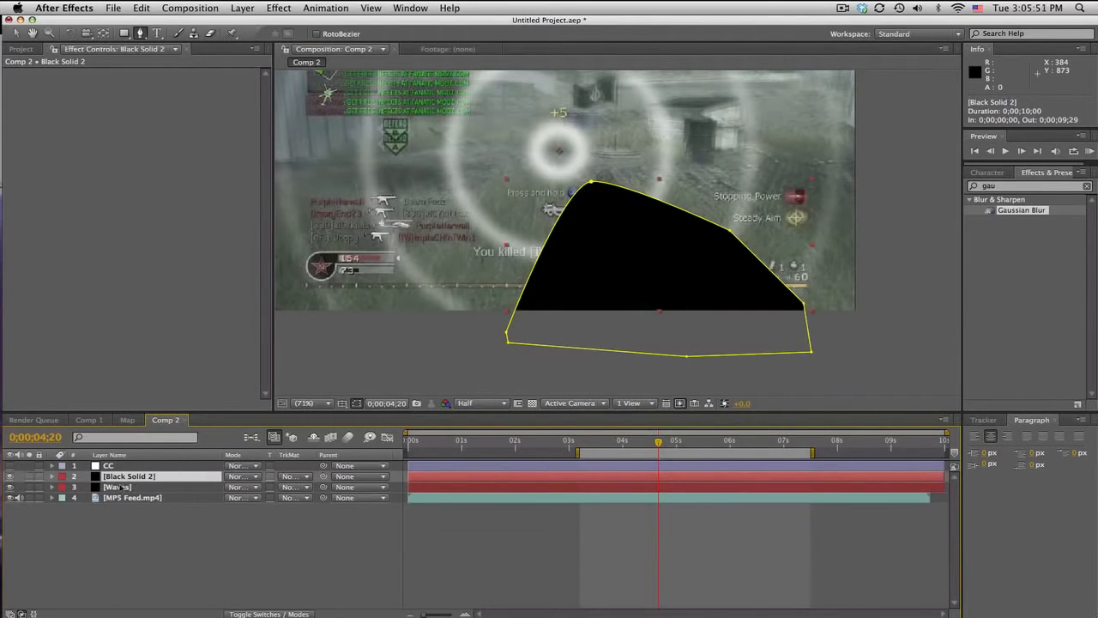
left_click(52, 476)
type("D")
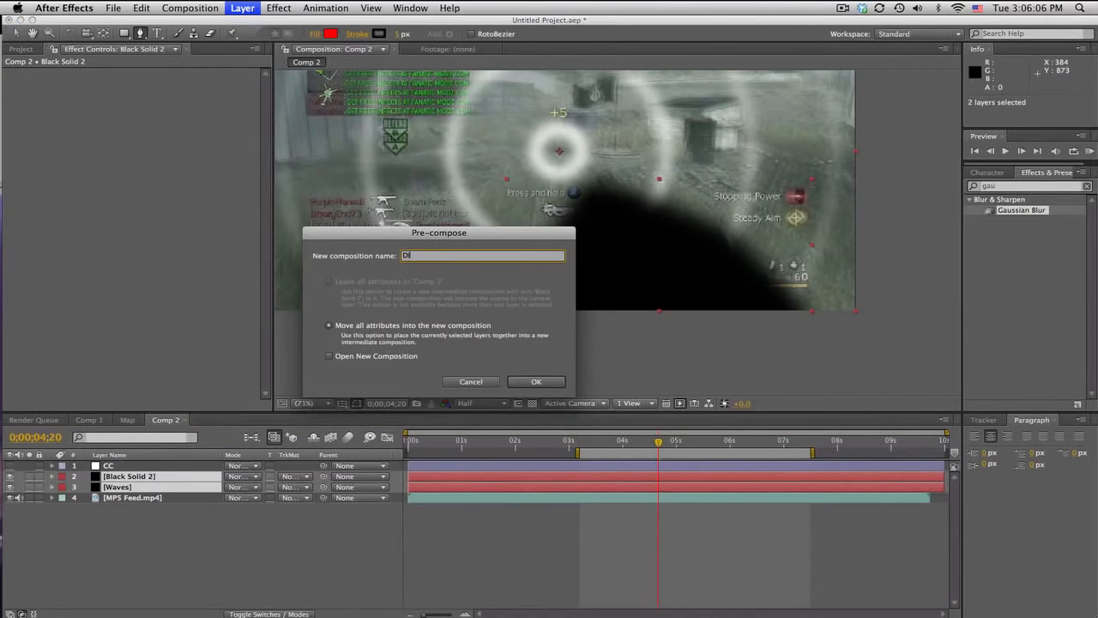
Pre-compose the masked solid and Waves as 'Displacement Map', then move to about 5 seconds
type("isplacement M")
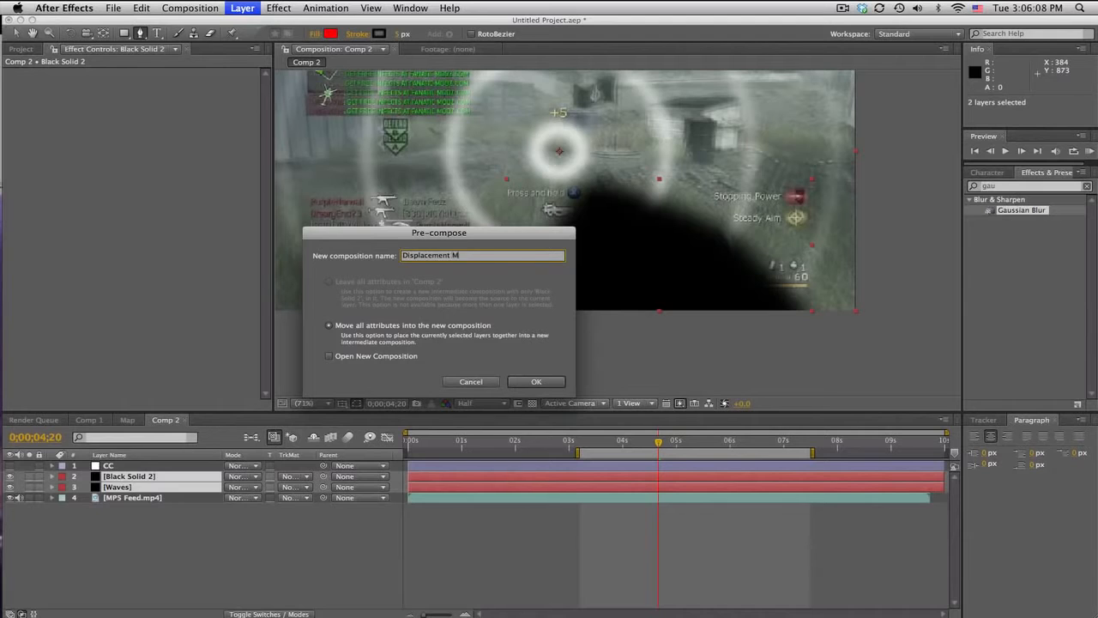
left_click(536, 381)
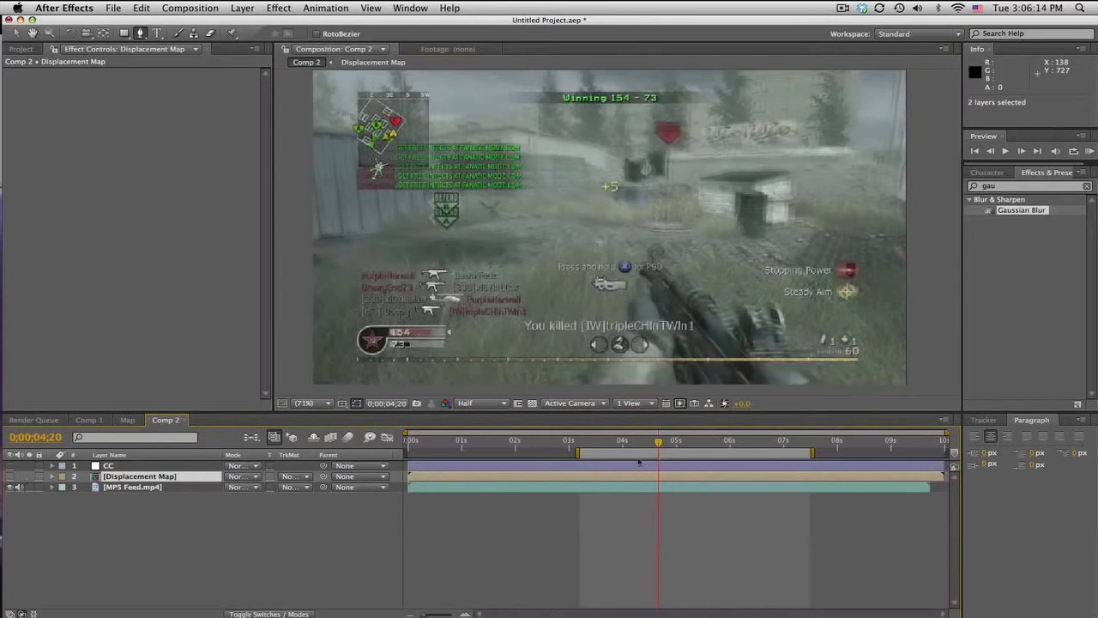
left_click_drag(658, 440, 676, 440)
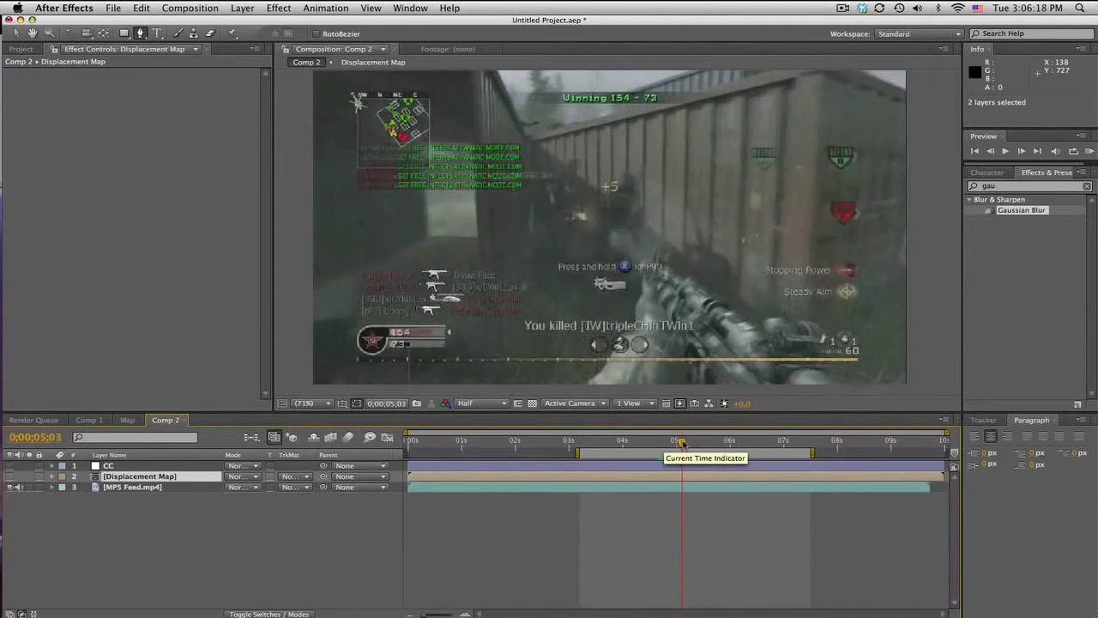
Create an adjustment layer named Displace above the MP5 Feed clip
left_click(243, 7)
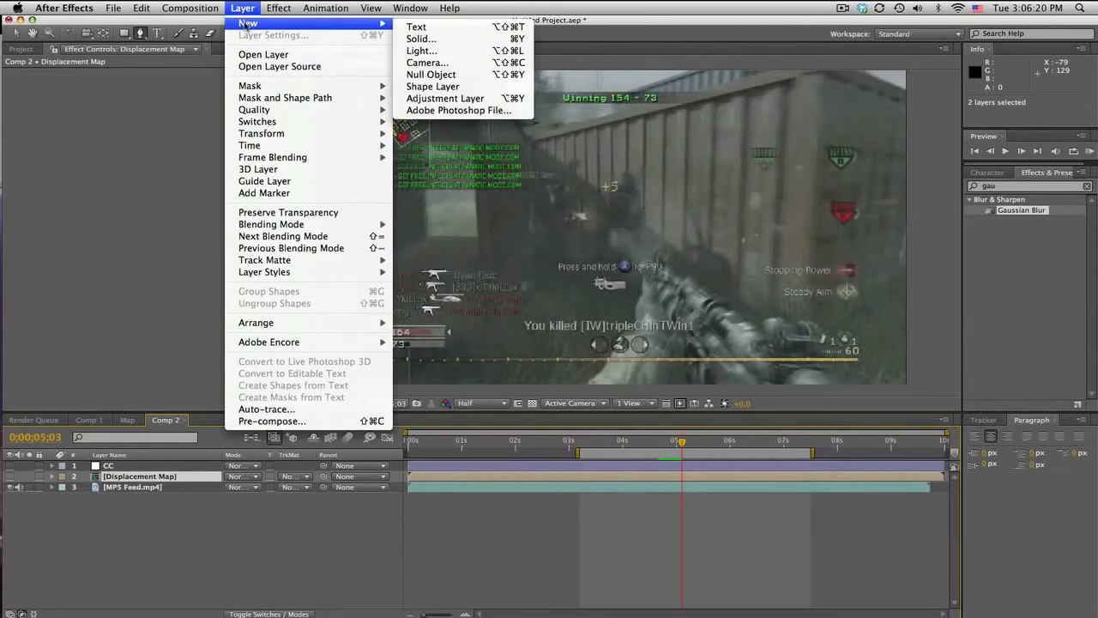
left_click(444, 98)
type("Displace")
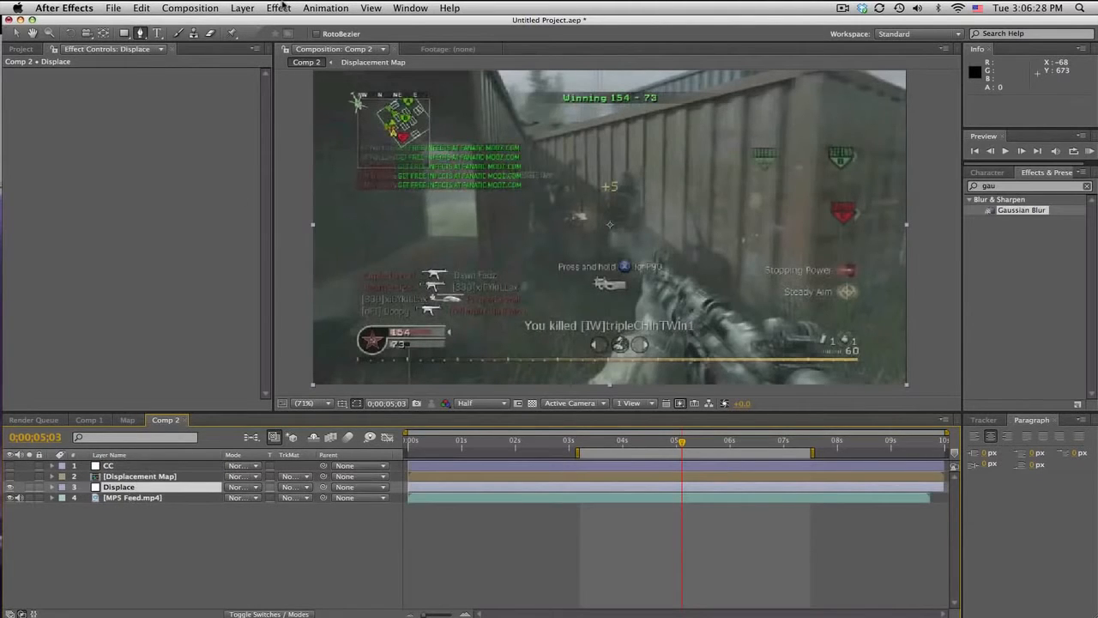
left_click(278, 8)
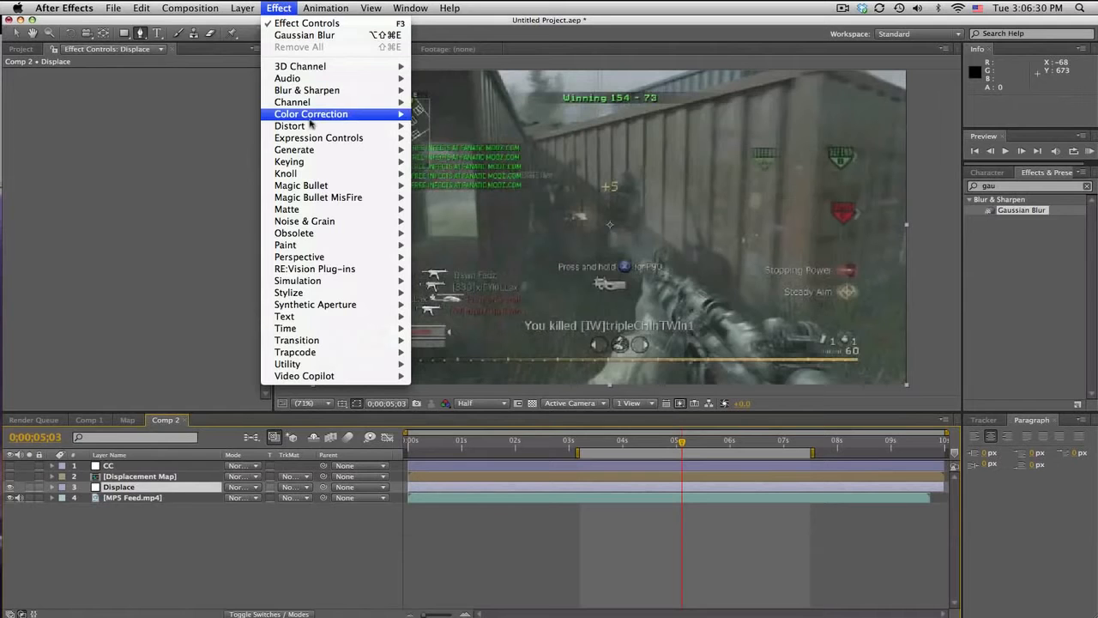
mouse_move(289, 127)
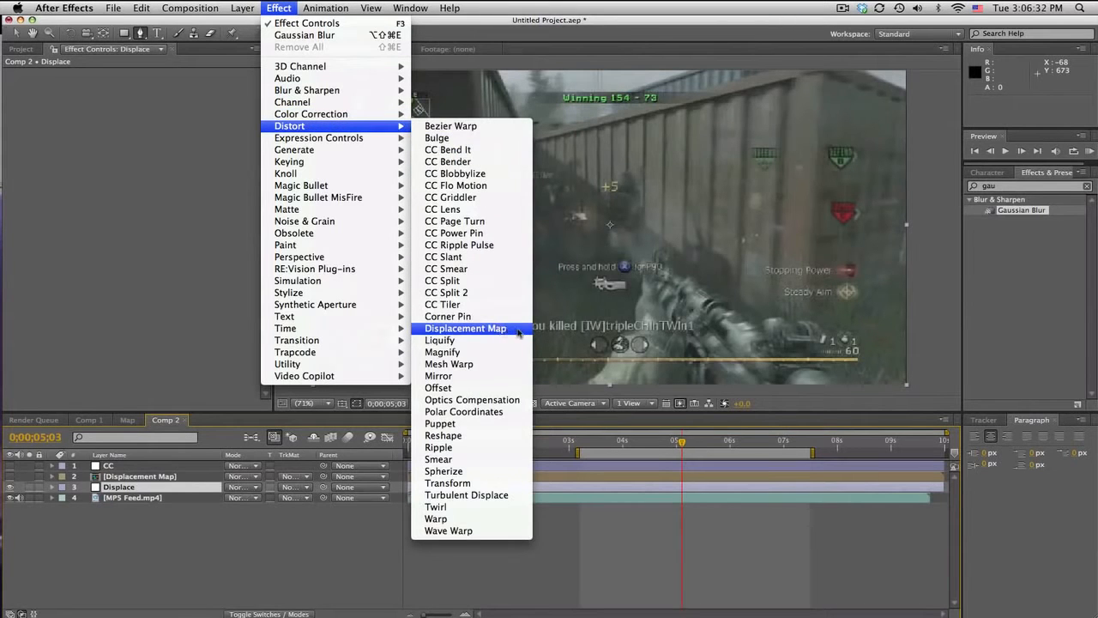
Give Displace a Displacement Map effect driven by the Displacement Map pre-comp, previewing the warp
left_click(465, 328)
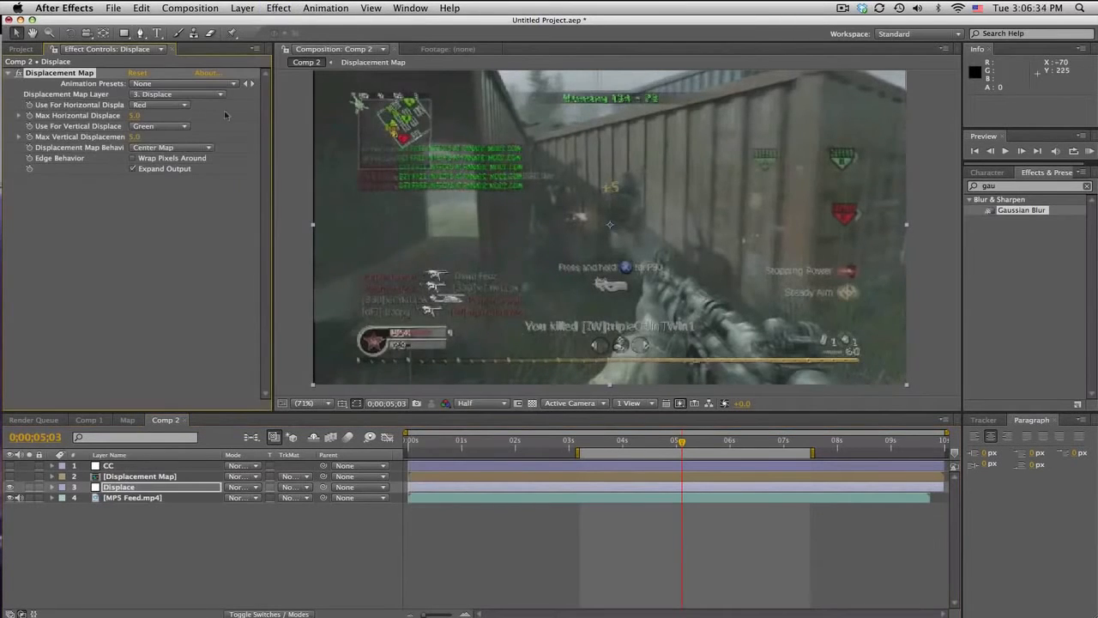
left_click(175, 94)
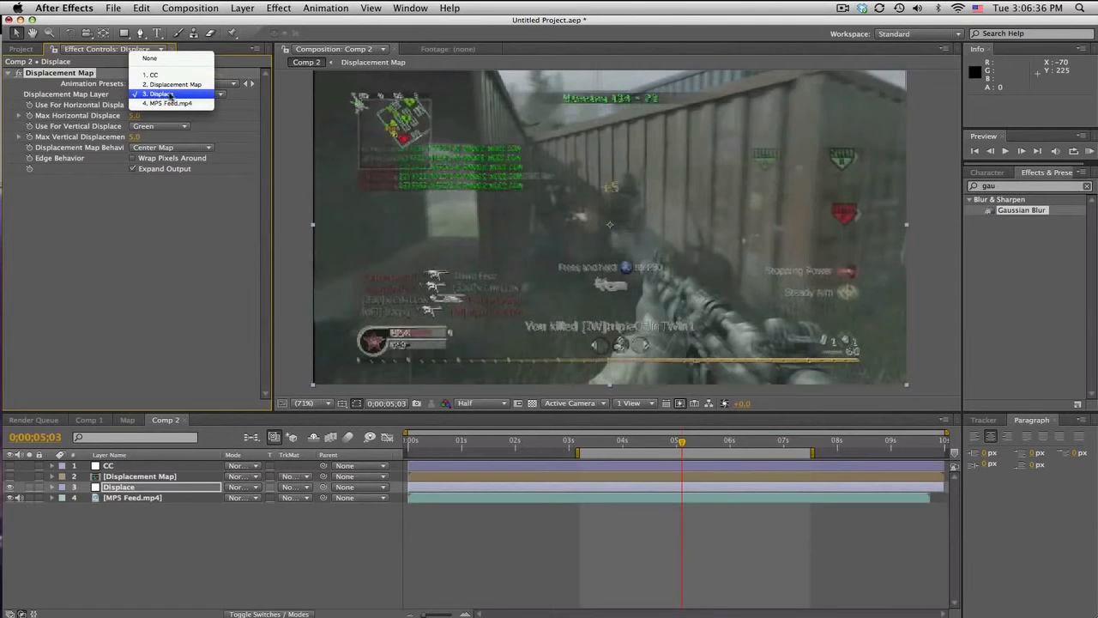
mouse_move(171, 84)
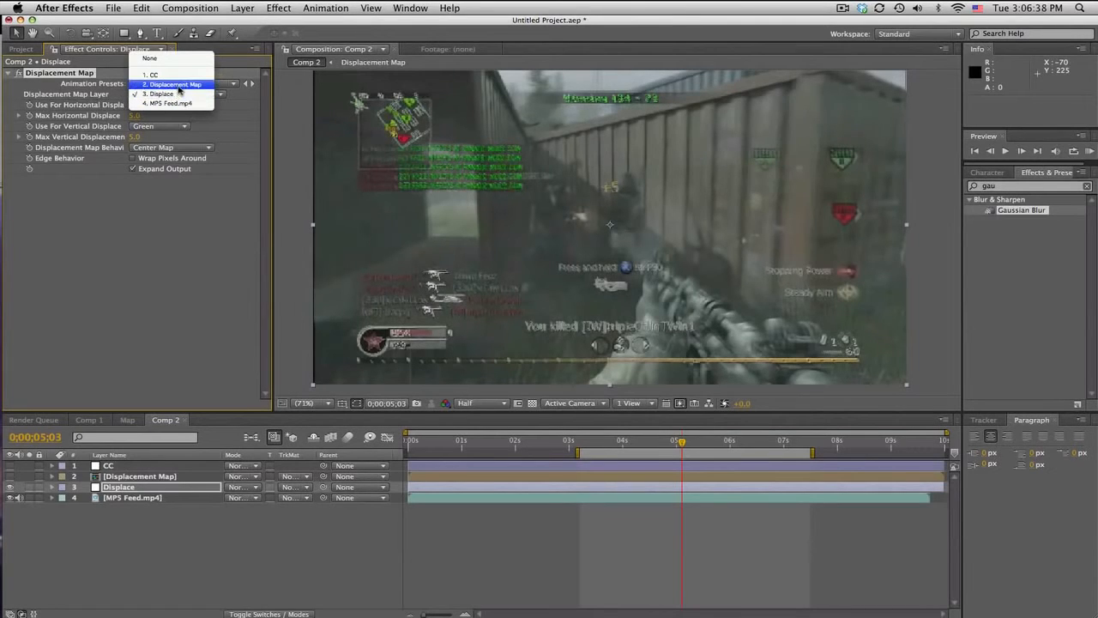
left_click(174, 84)
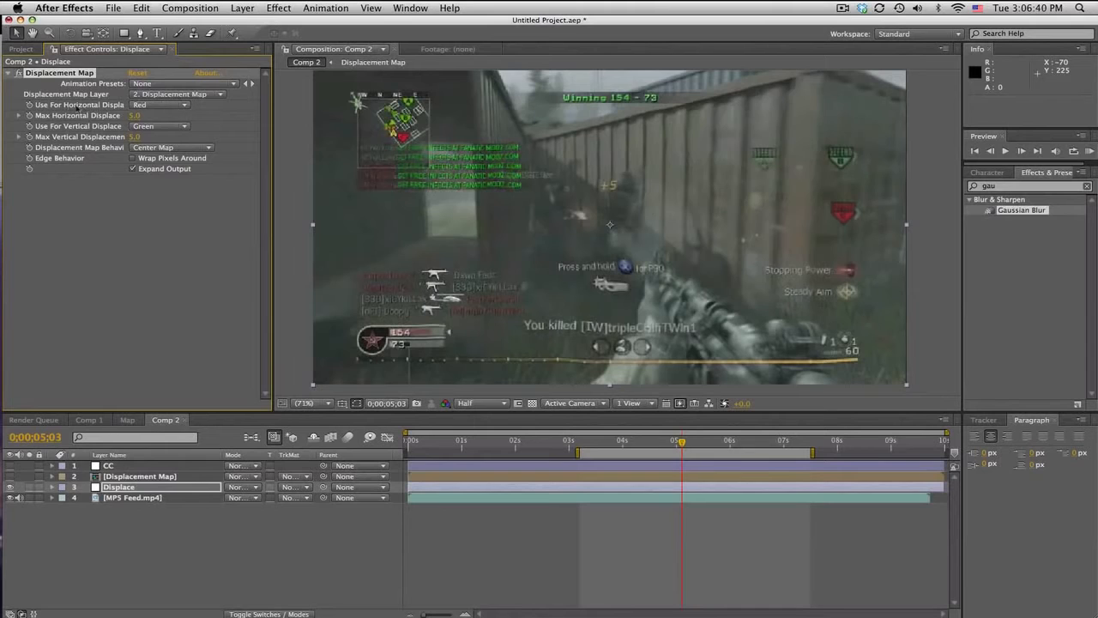
left_click(159, 104)
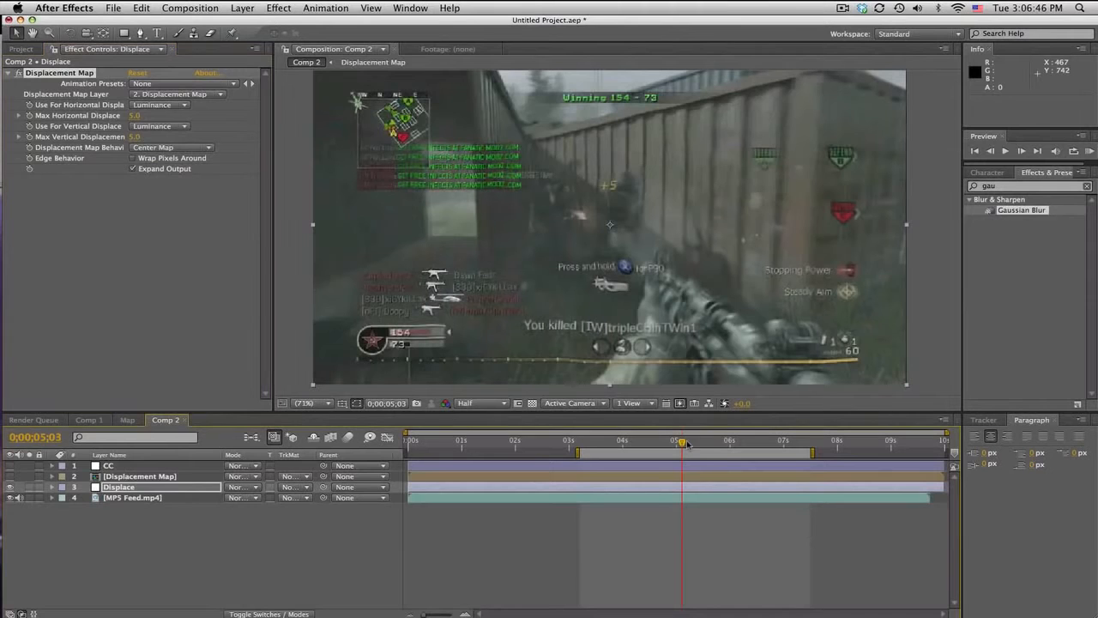
left_click_drag(680, 440, 728, 440)
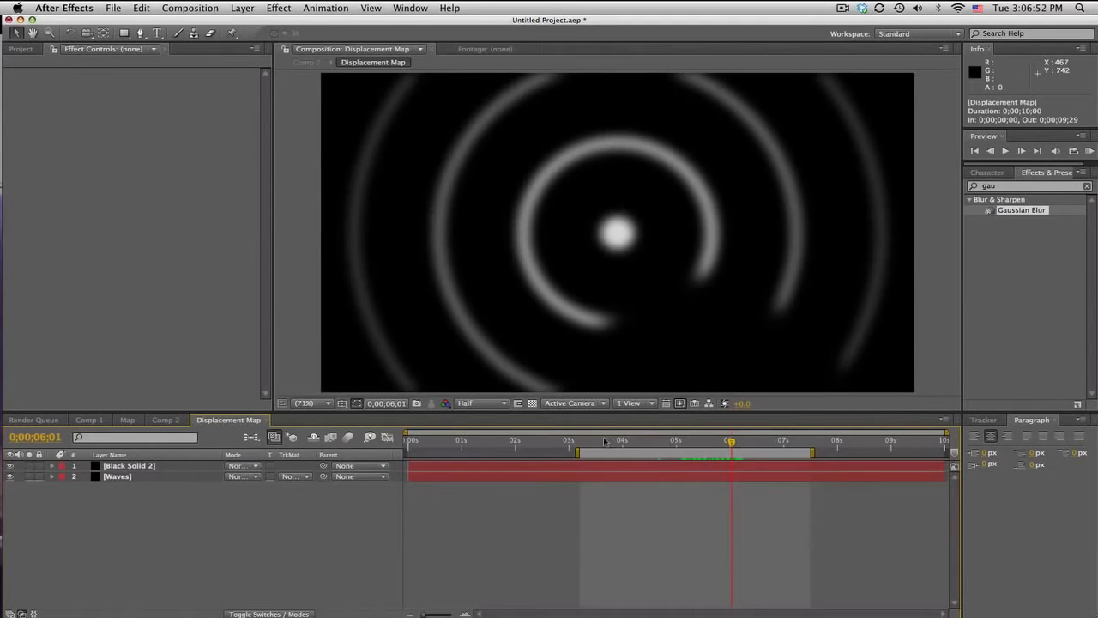
left_click(166, 419)
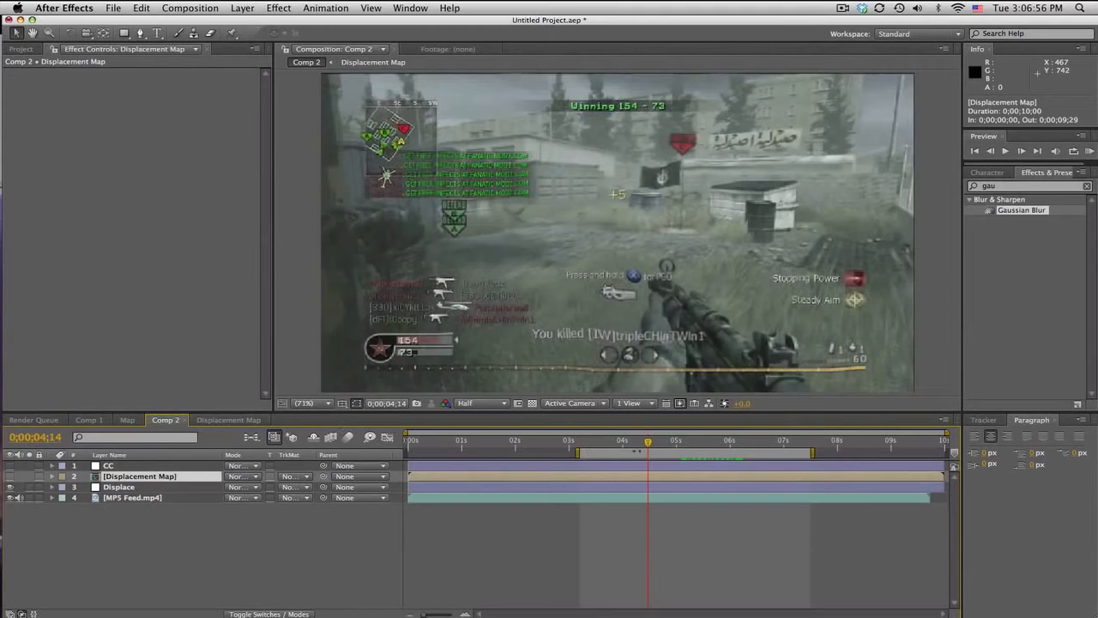
Set Displace's Displacement Map to the map layer at 15 both ways, matching Comp 1's Waves
left_click_drag(650, 440, 683, 441)
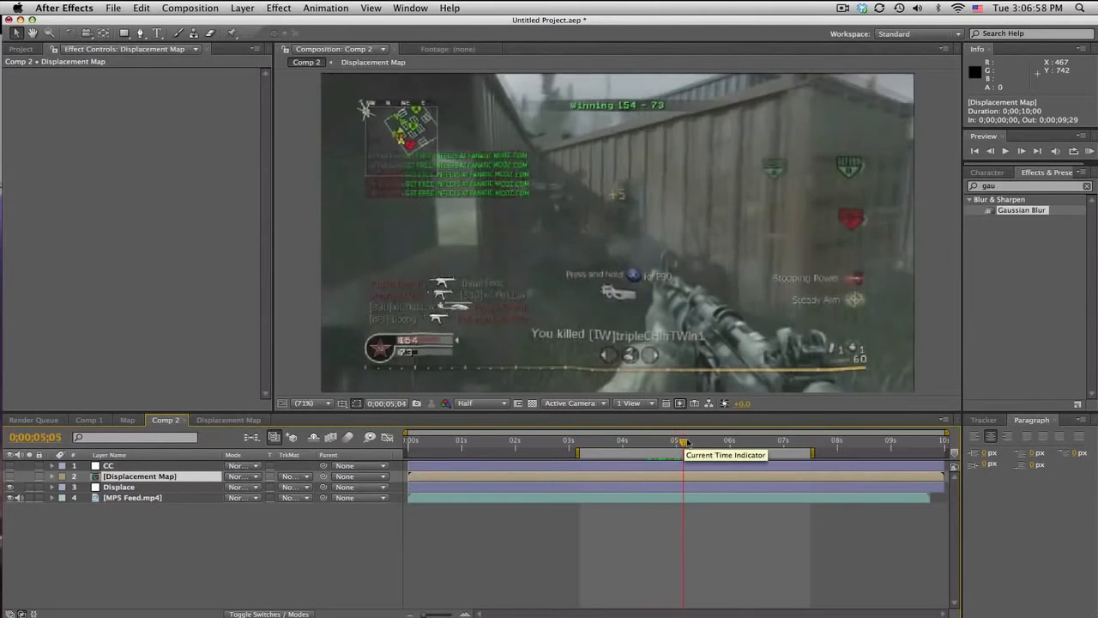
left_click(119, 487)
type("15")
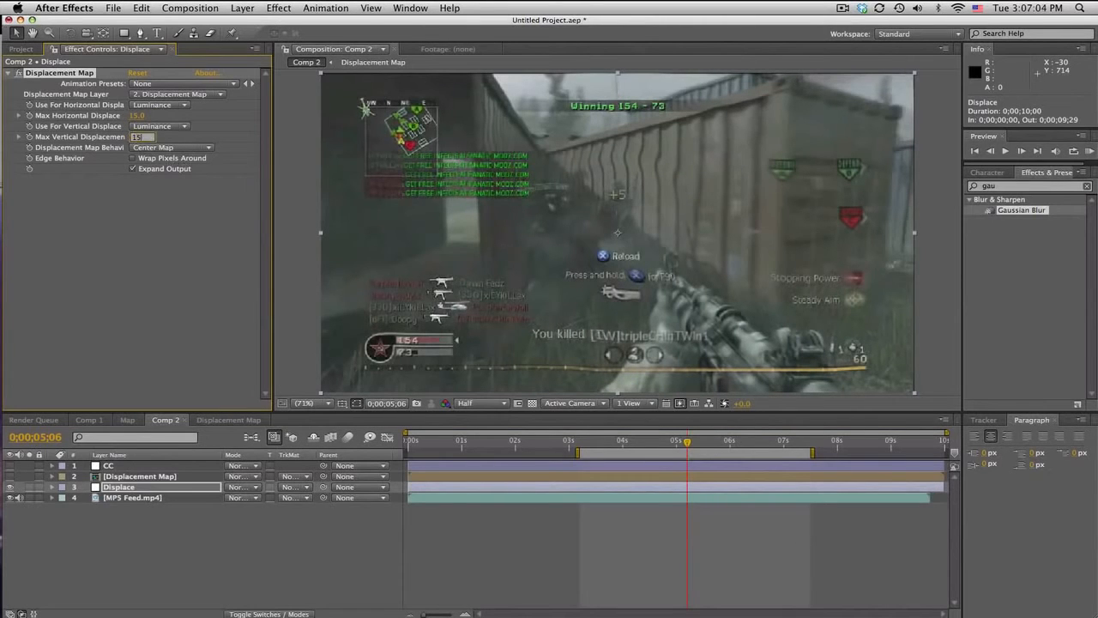
left_click(90, 419)
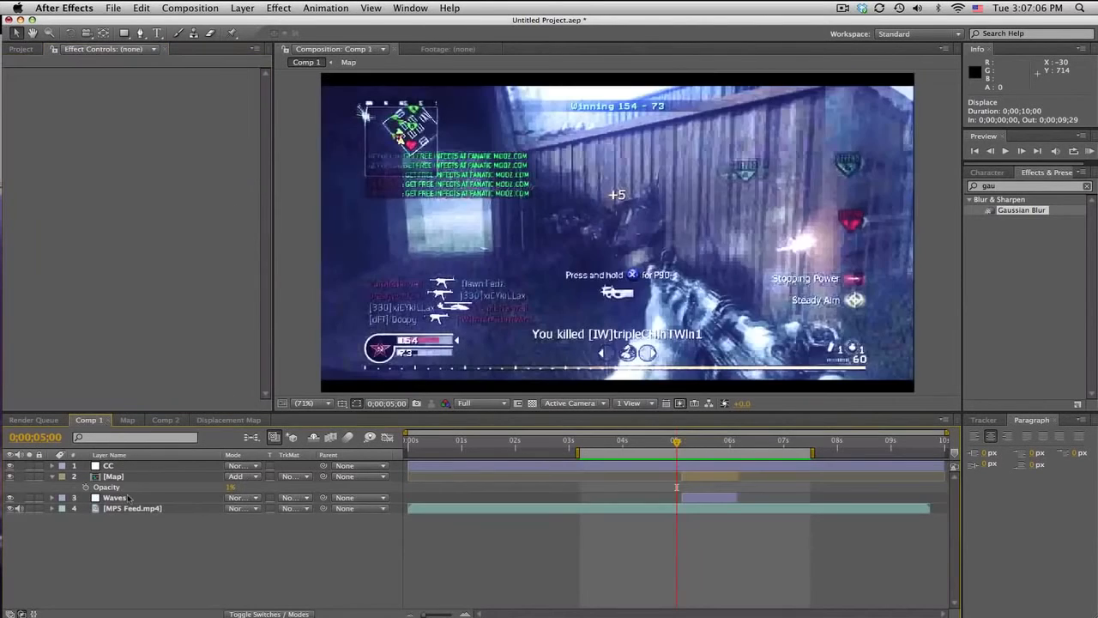
left_click(115, 498)
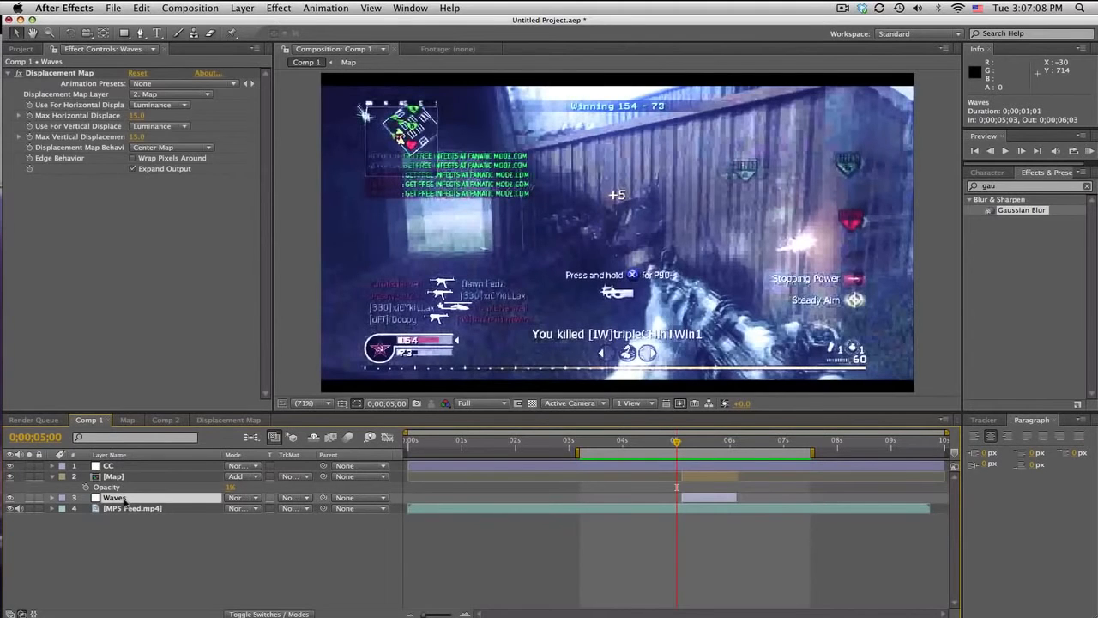
left_click(165, 420)
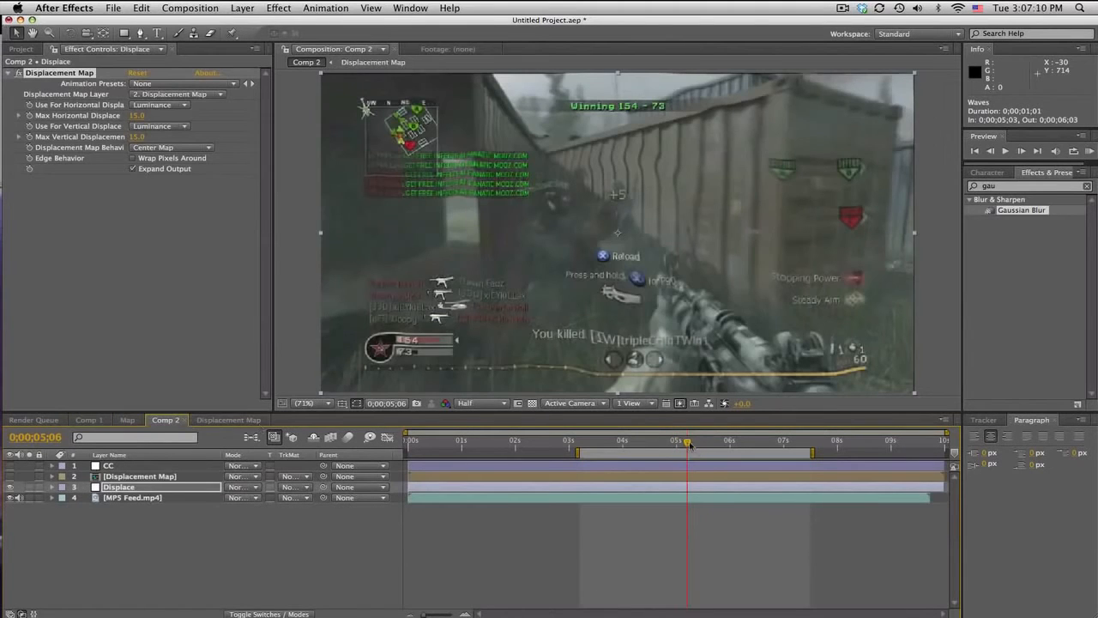
left_click_drag(686, 441, 719, 441)
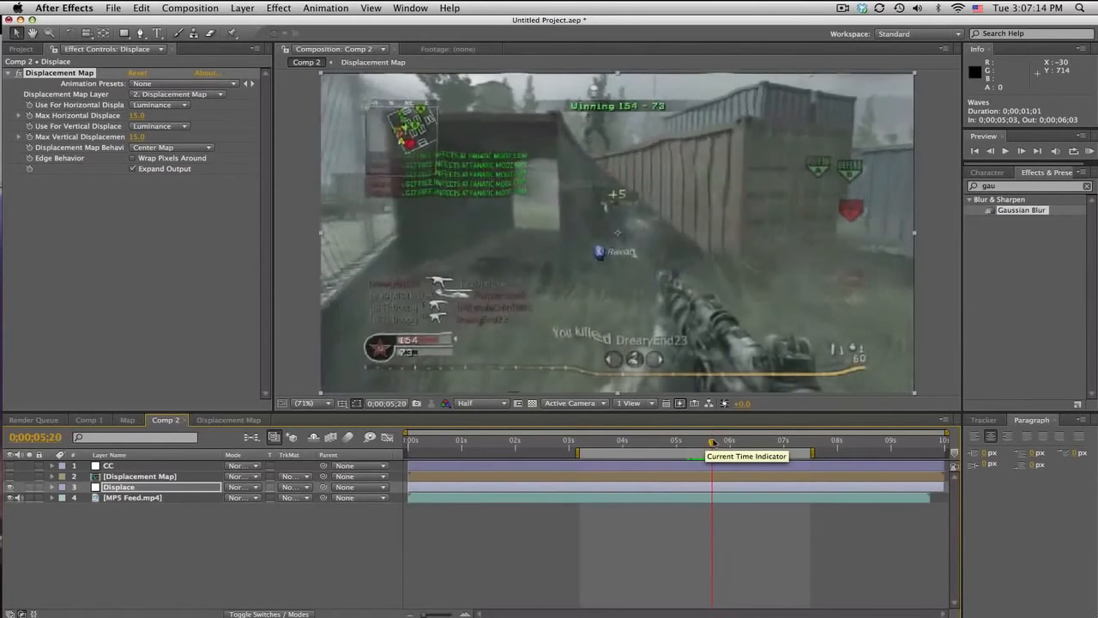
left_click_drag(712, 439, 682, 439)
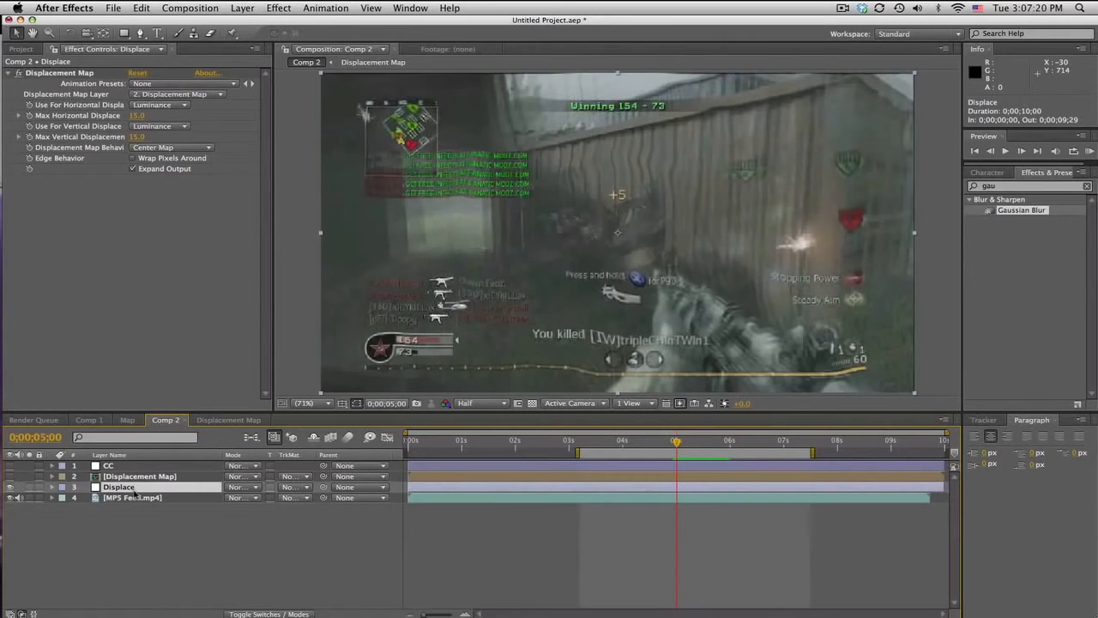
Trim the Displacement Map layer to roughly 5–6 seconds and turn on its visibility
left_click(139, 476)
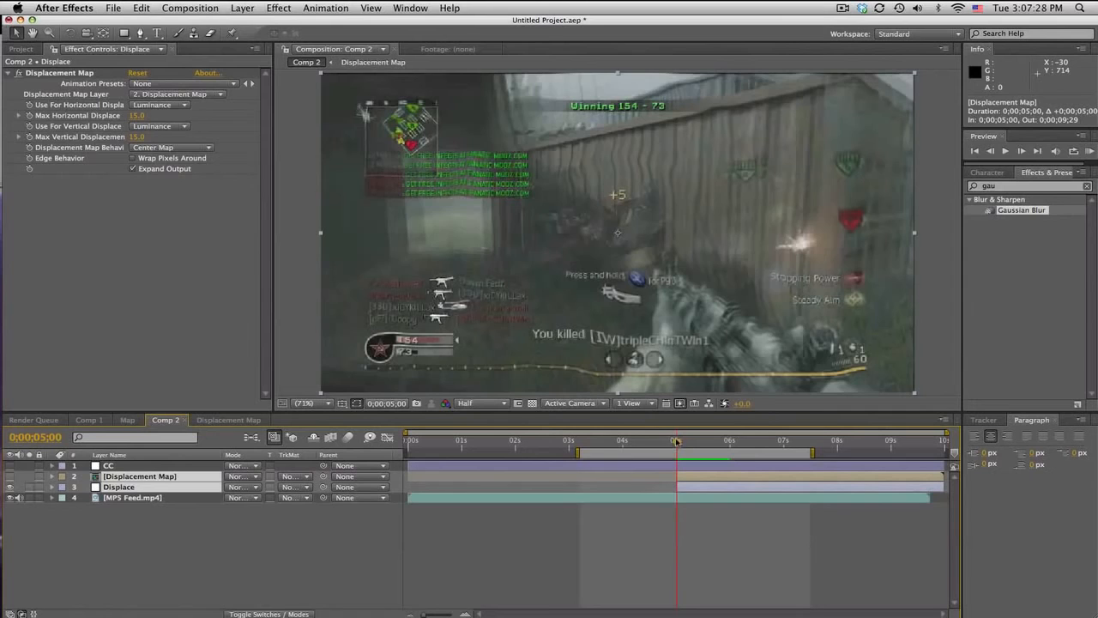
left_click_drag(675, 440, 720, 440)
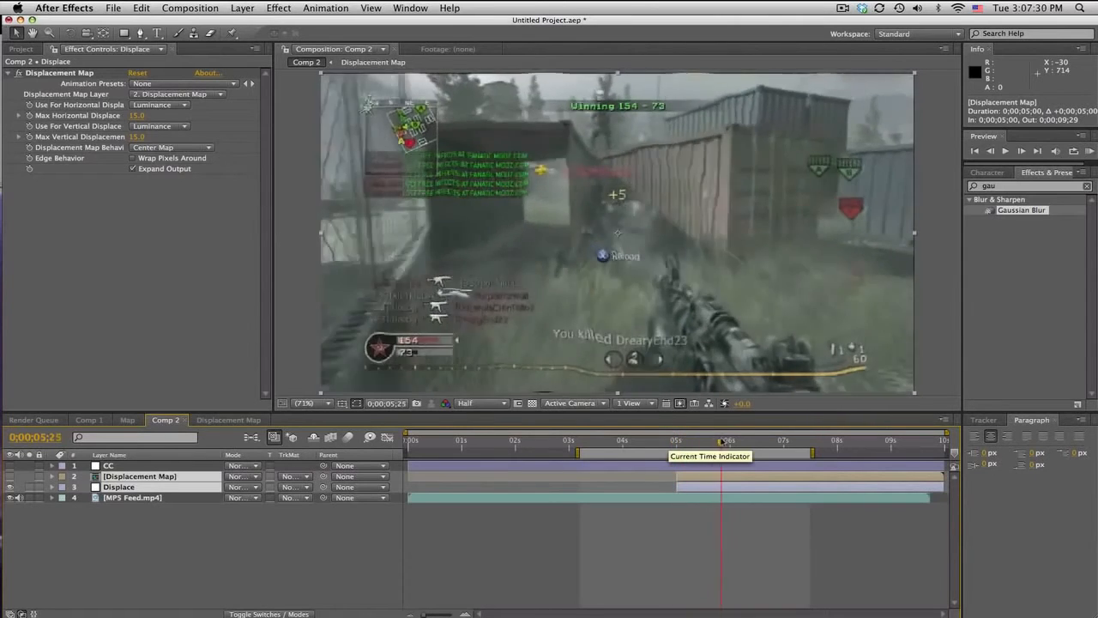
left_click_drag(724, 440, 733, 440)
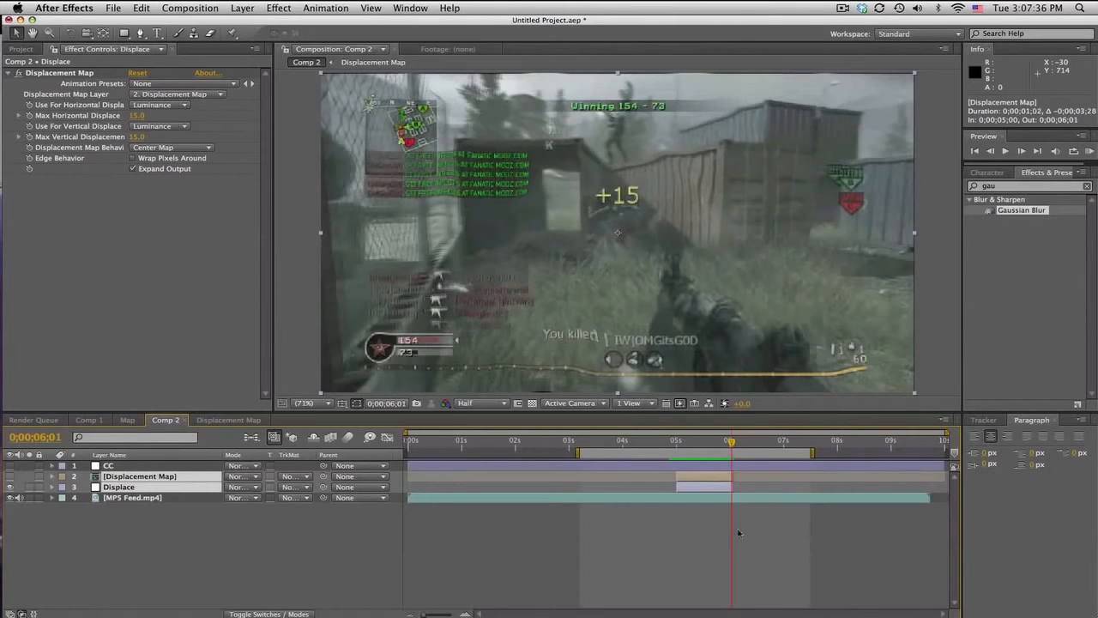
left_click(704, 441)
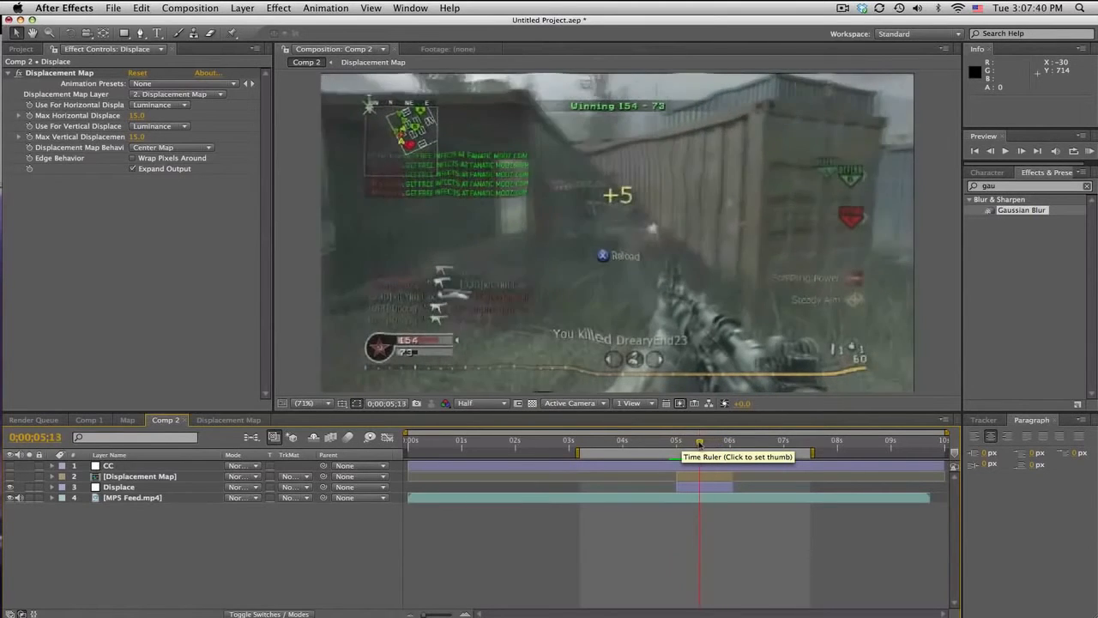
left_click(686, 440)
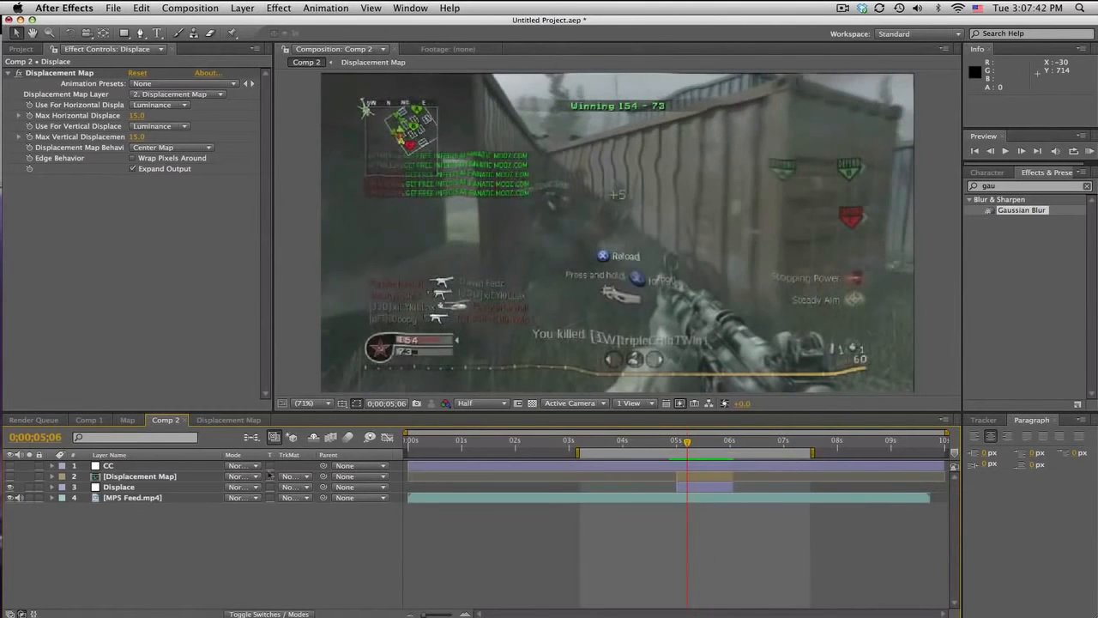
left_click(140, 476)
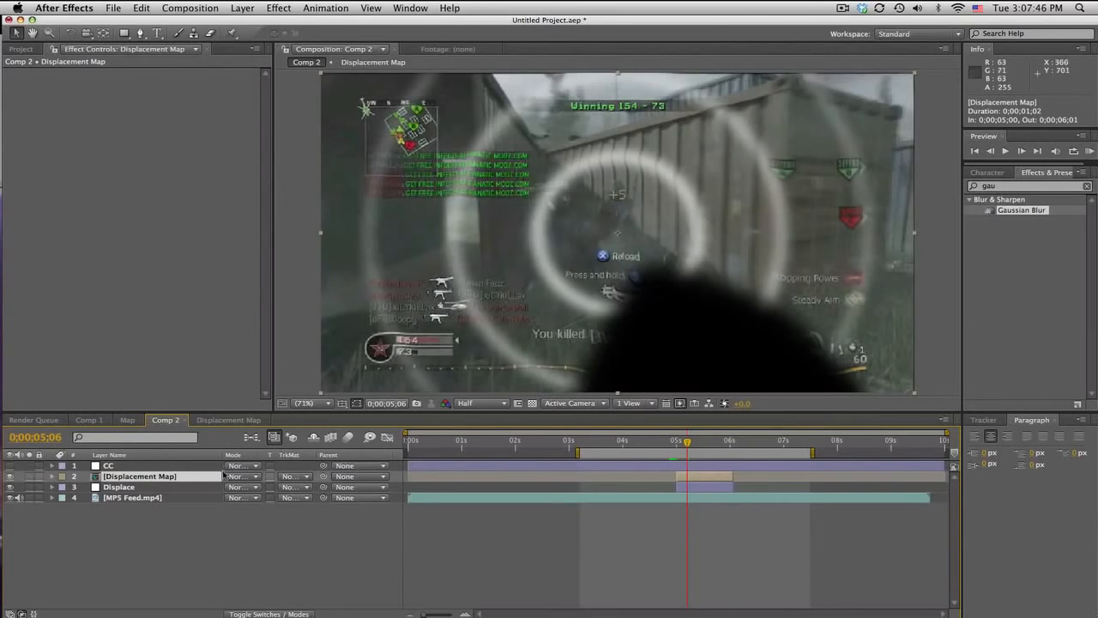
Give the Displacement Map layer Add blending at 2% opacity, previewing around 5;12
left_click(243, 476)
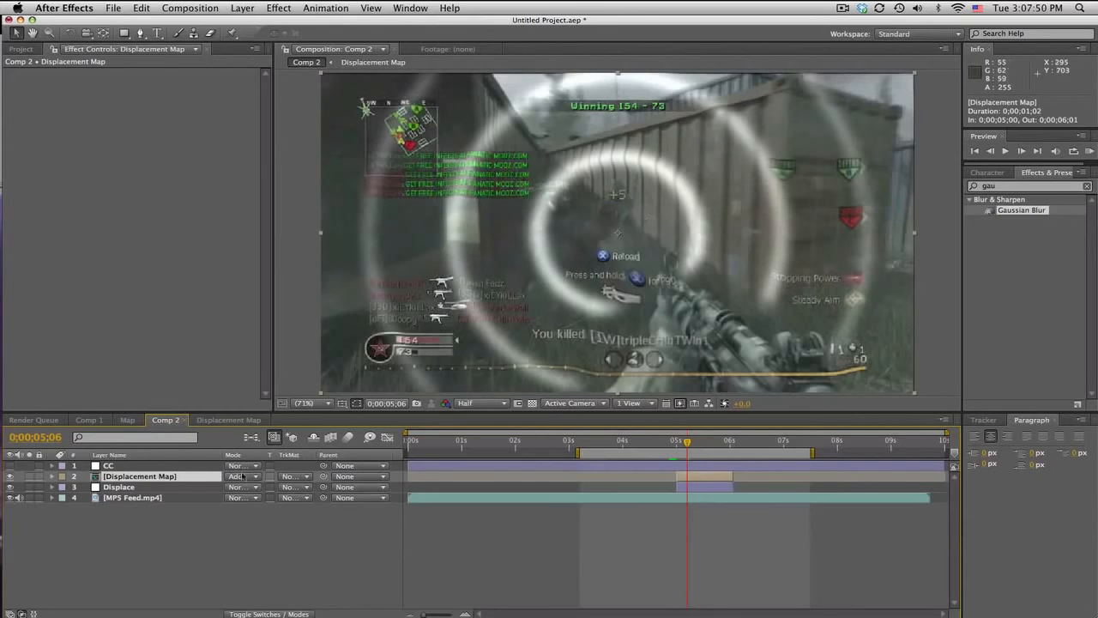
left_click(52, 476)
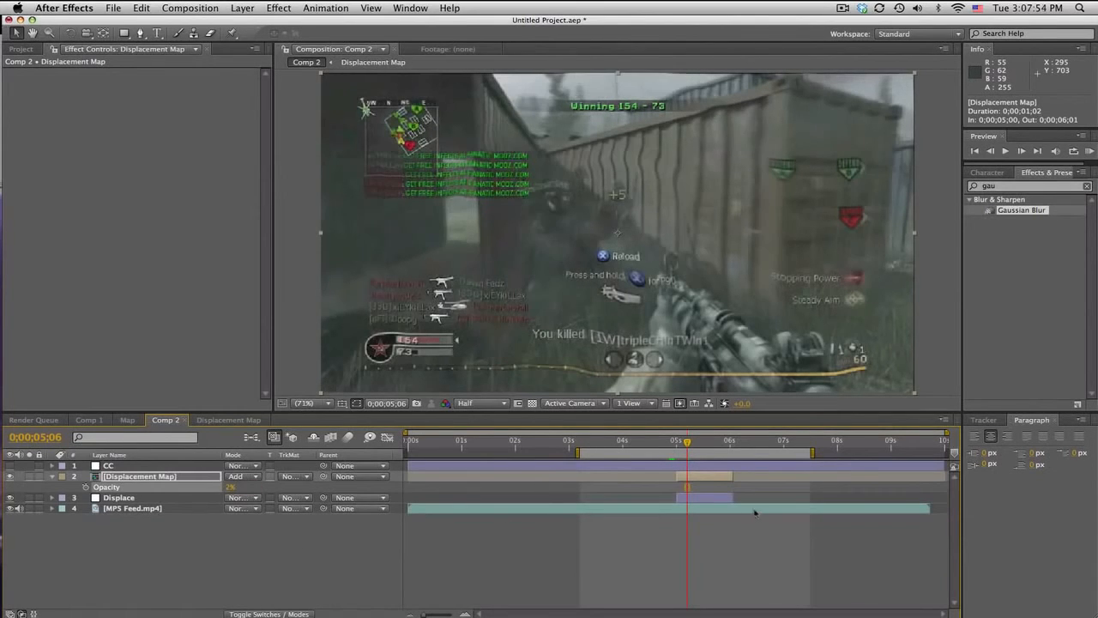
left_click_drag(686, 440, 710, 440)
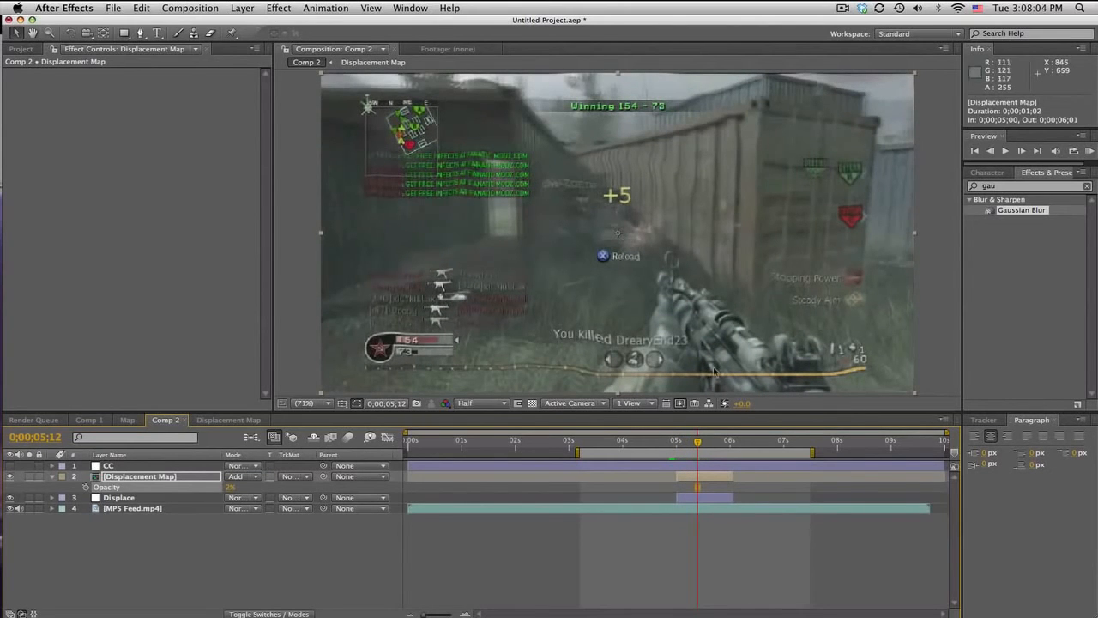
left_click(1090, 151)
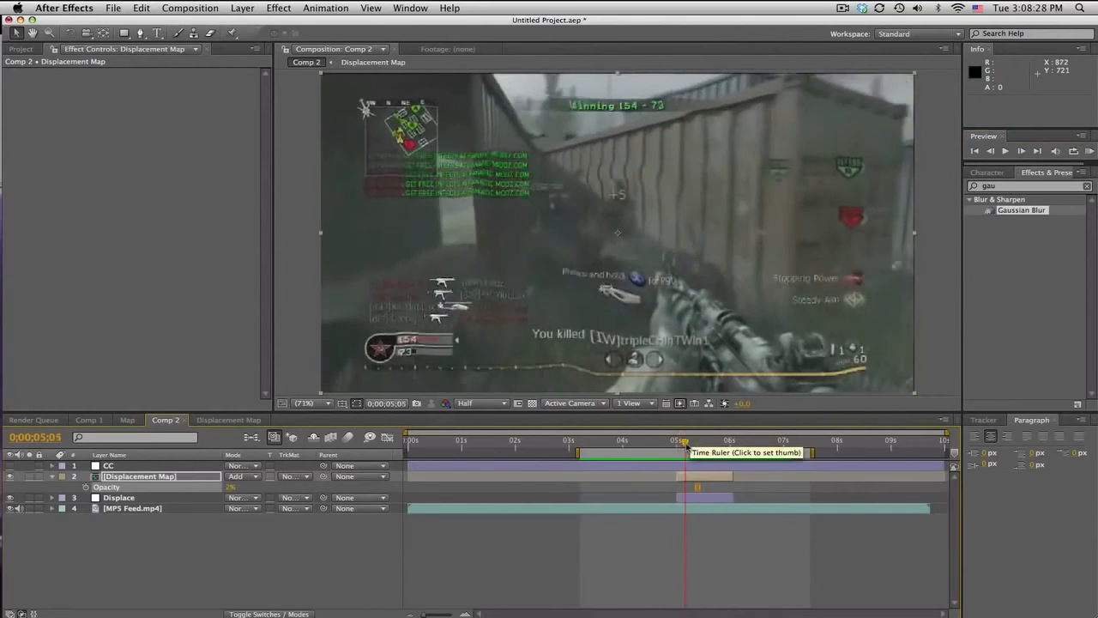
left_click(723, 440)
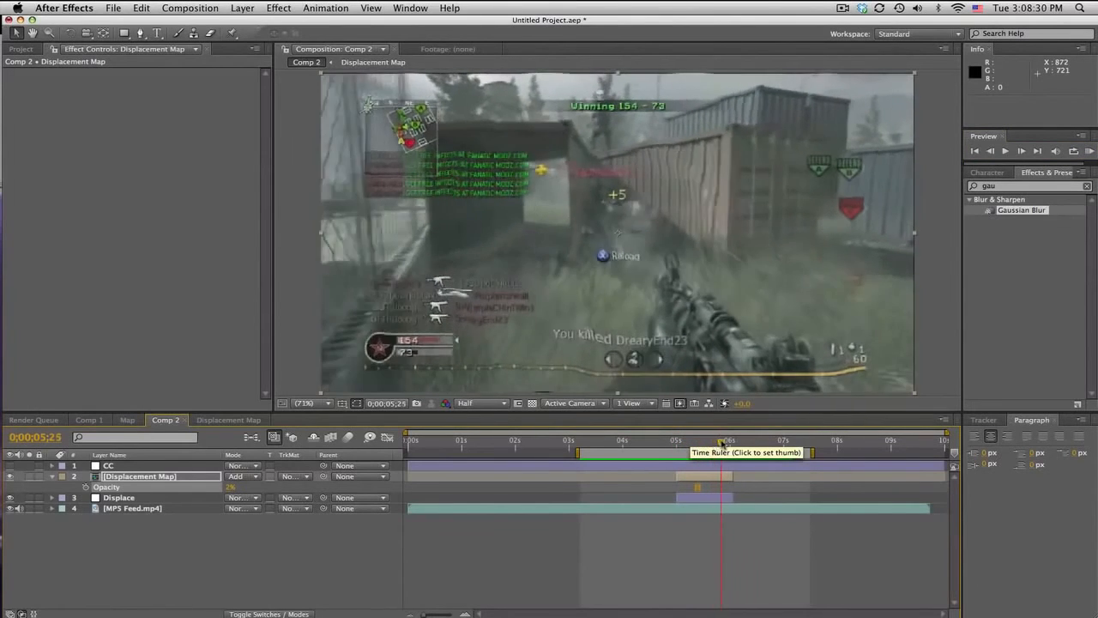
left_click(716, 440)
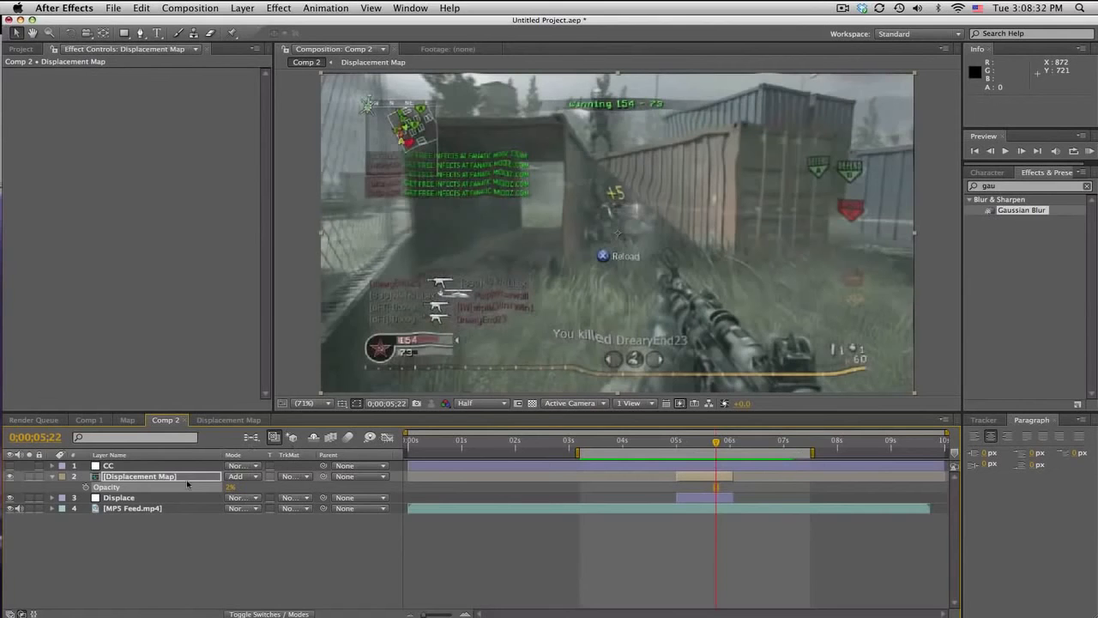
left_click(118, 497)
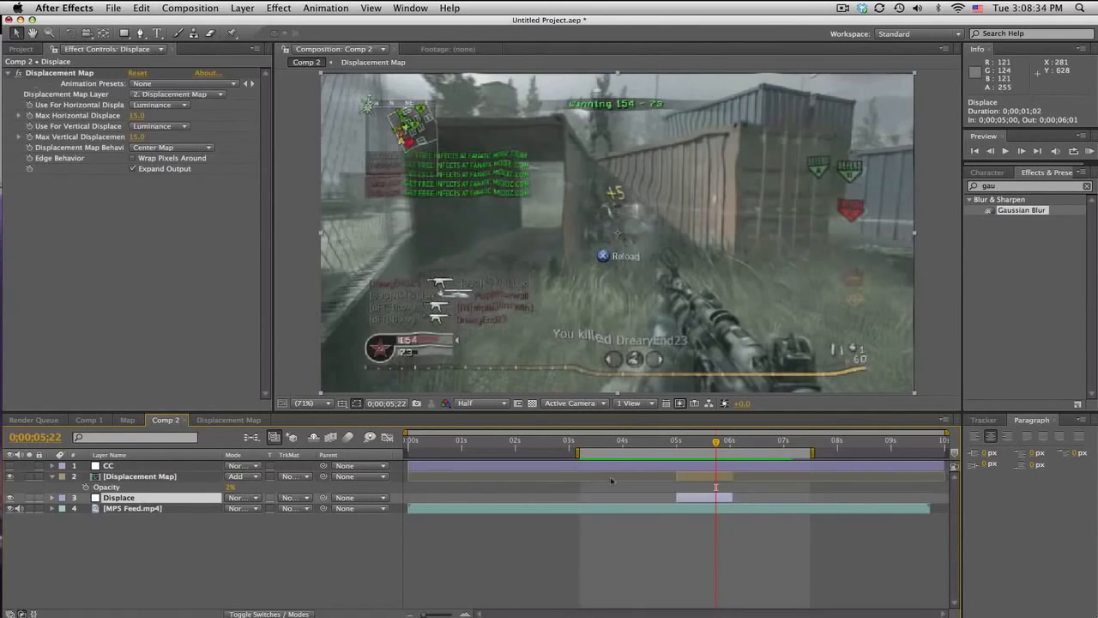
left_click(723, 440)
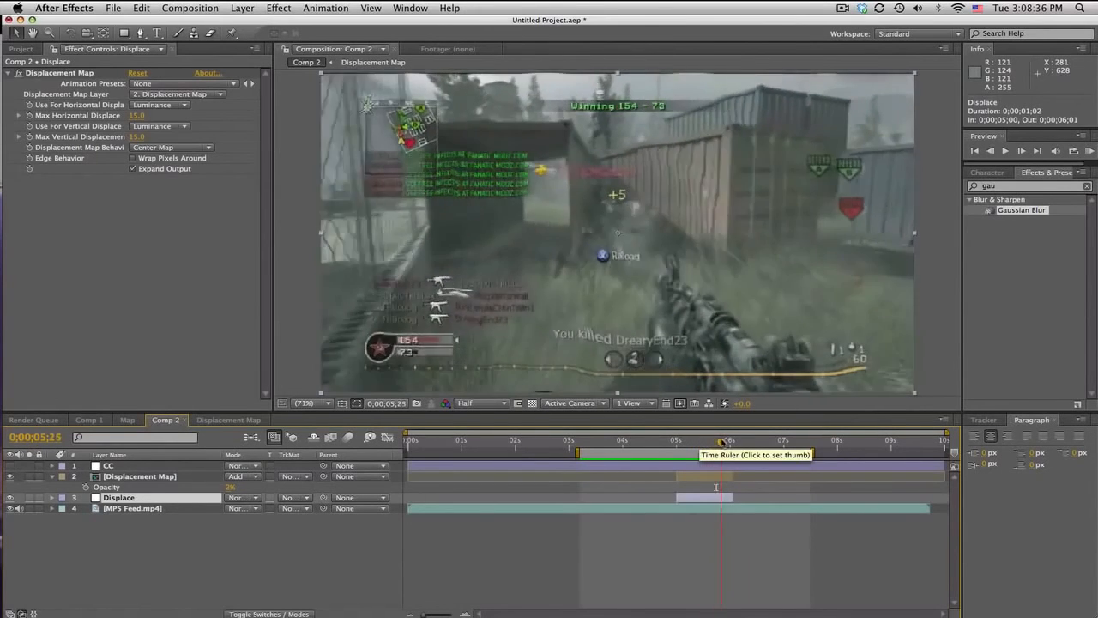